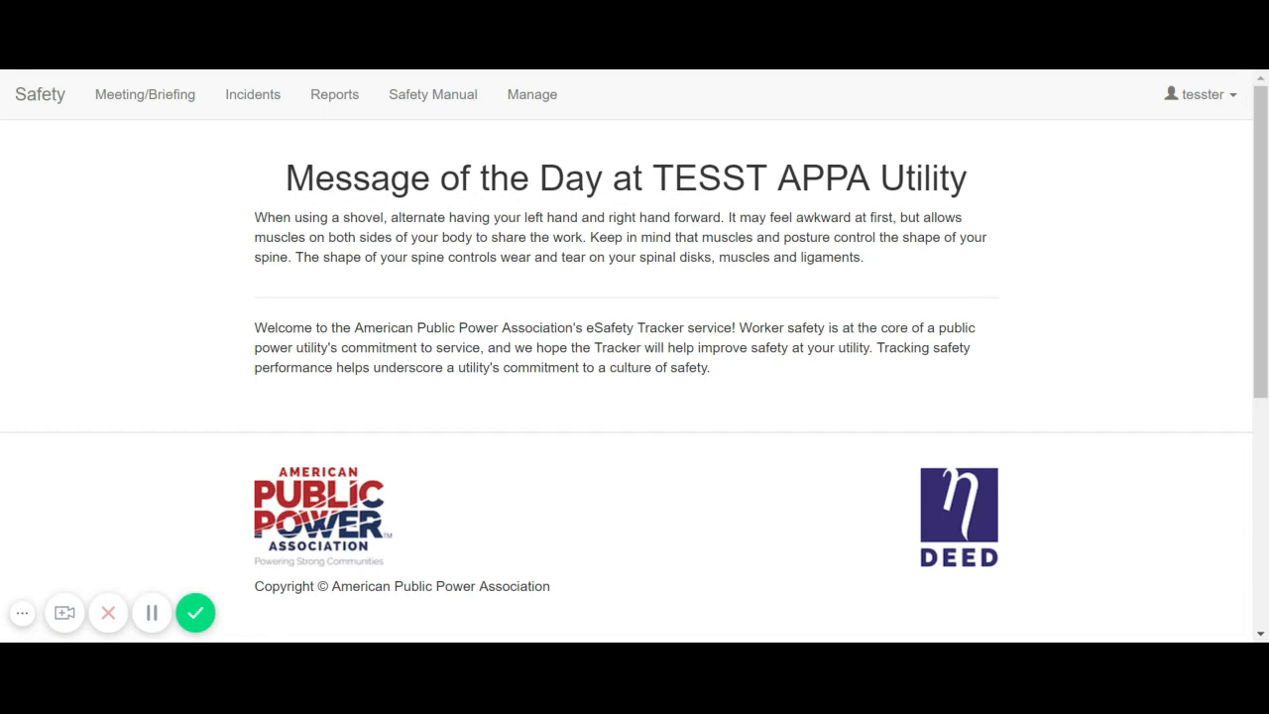
pyautogui.moveTo(261, 191)
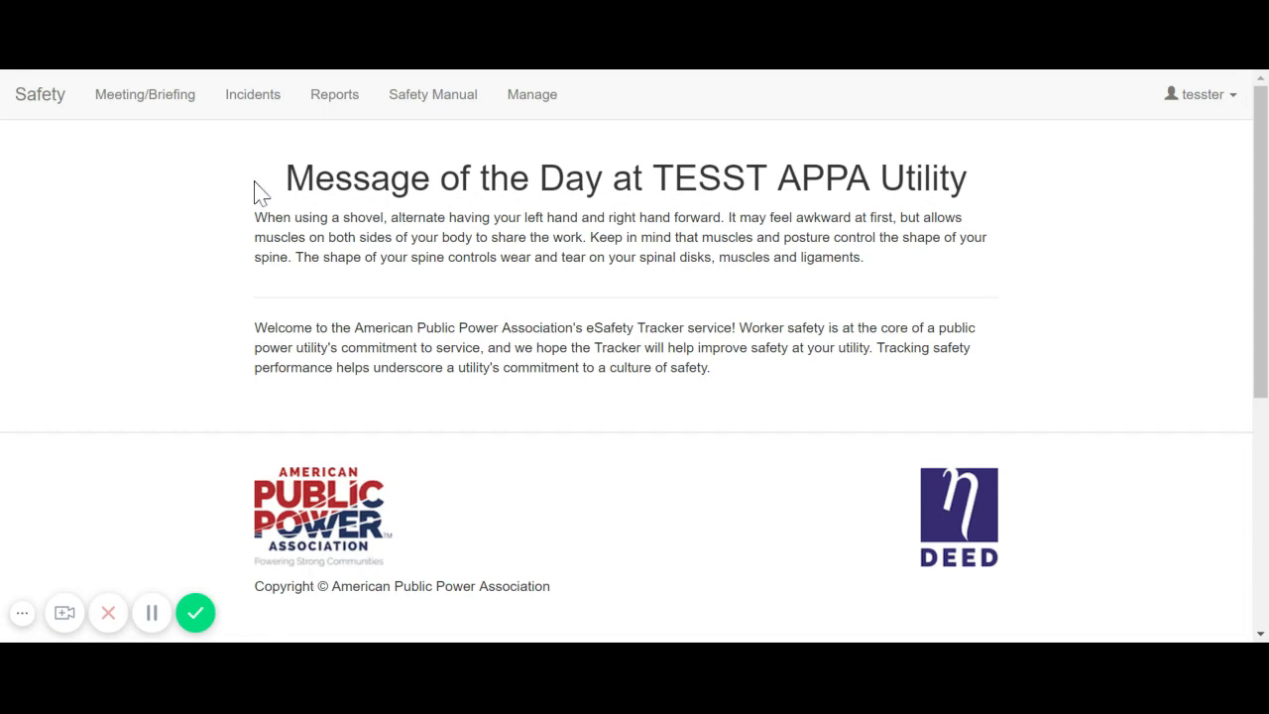
# - Open the Meeting/Briefing list of all meetings and briefings for the utility
pyautogui.click(145, 94)
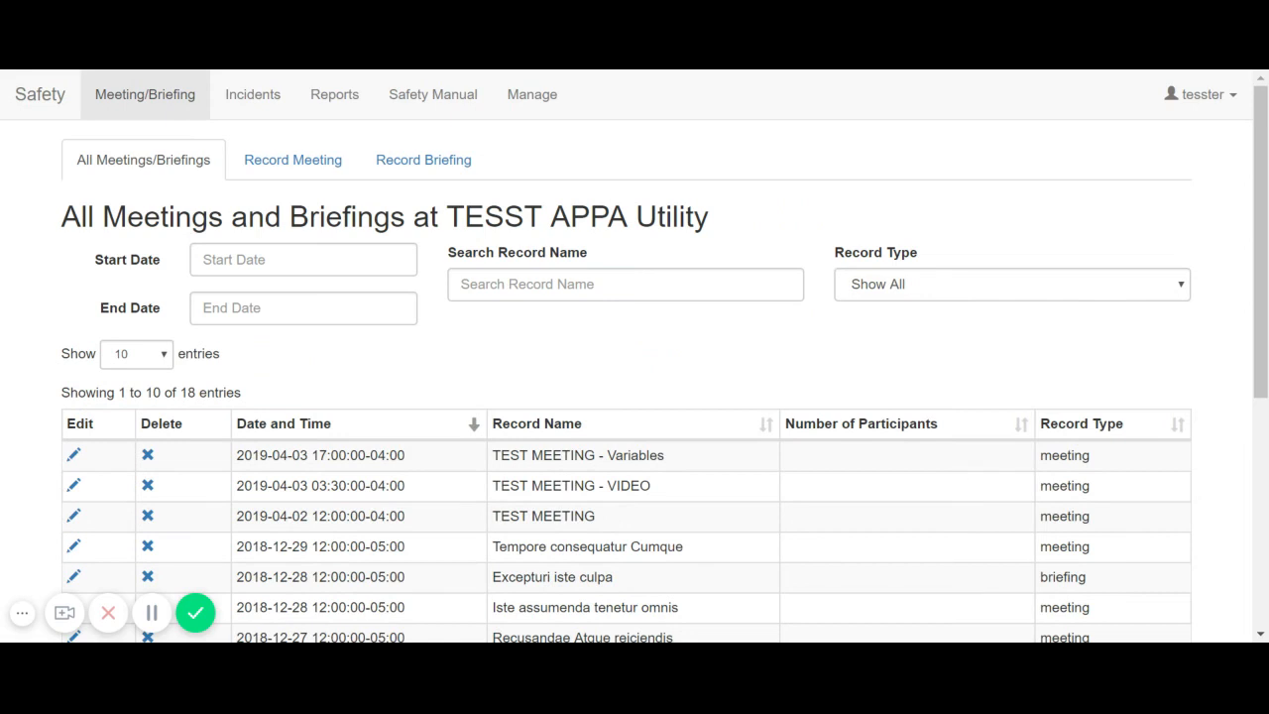
# - Sort the table by date, then by record name (reversed), then by record type
pyautogui.click(284, 423)
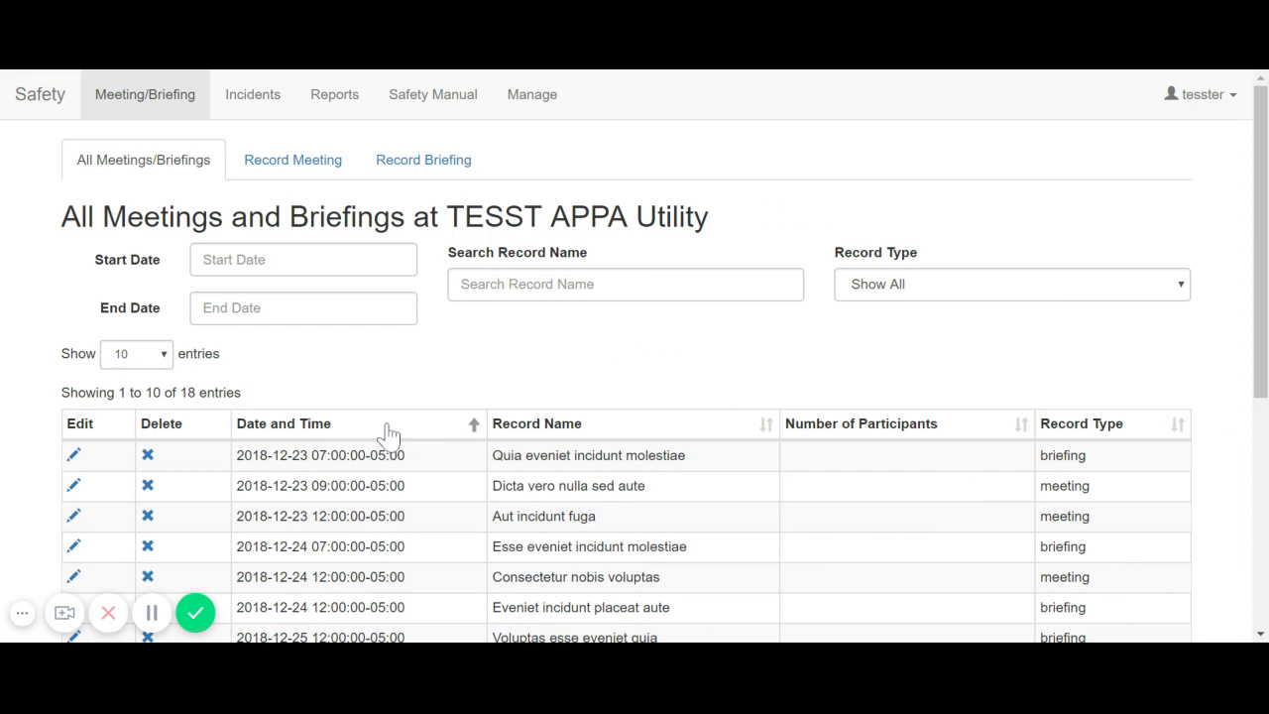
pyautogui.click(536, 423)
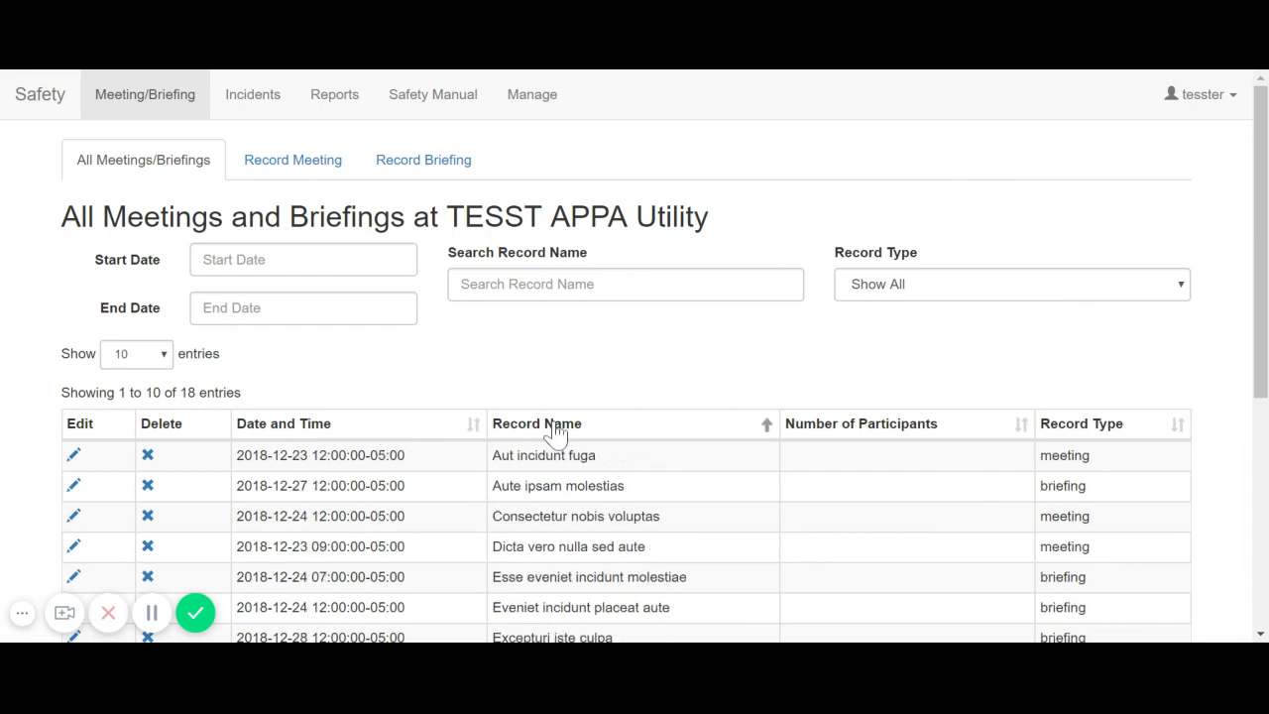
pyautogui.click(536, 423)
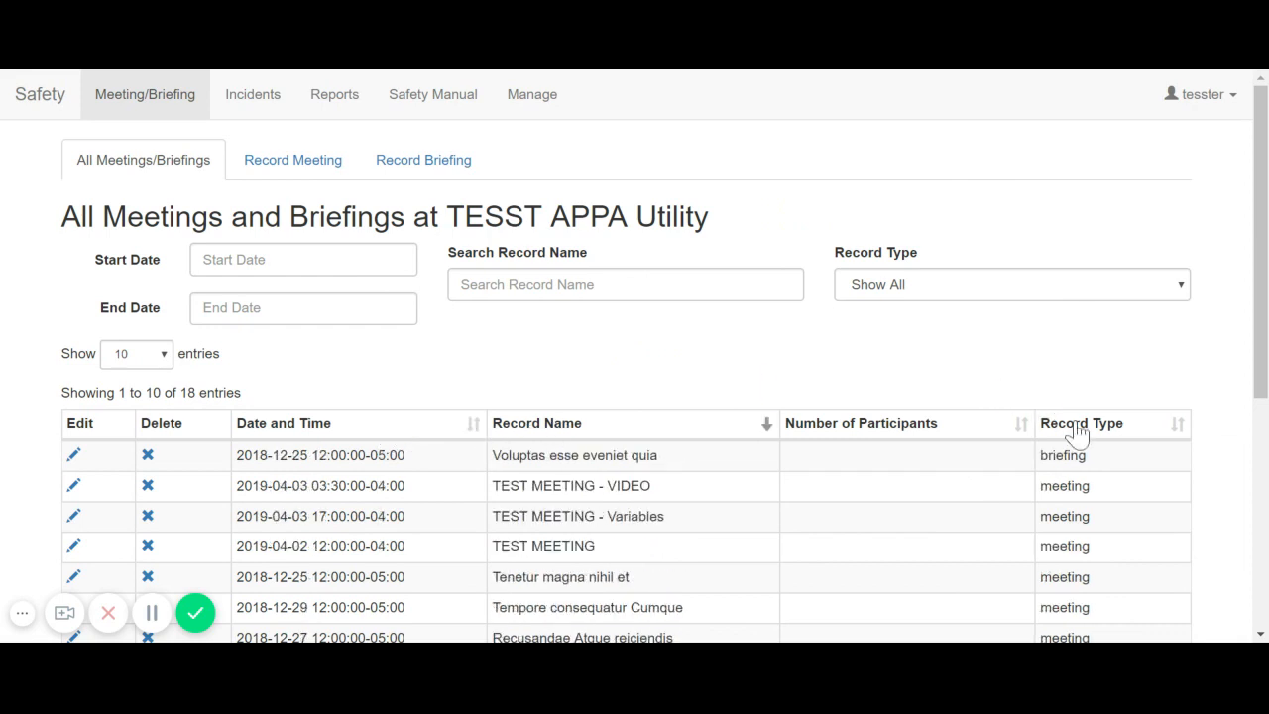
pyautogui.click(1080, 423)
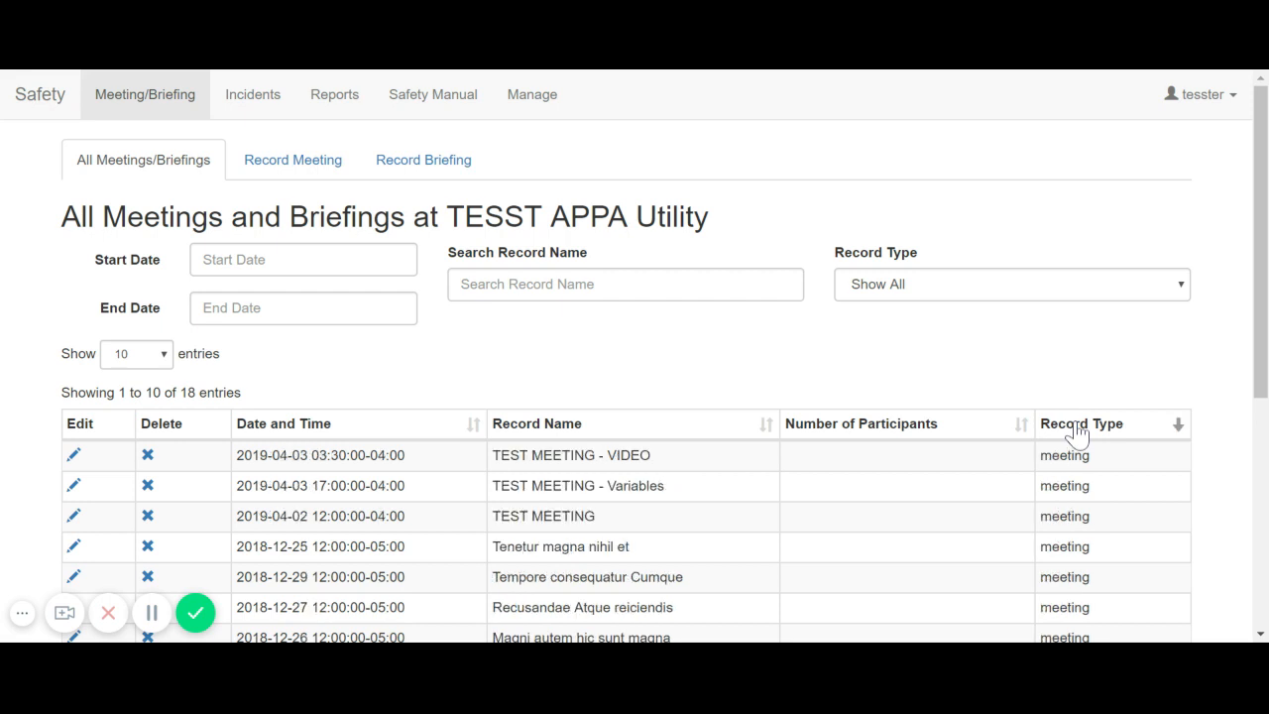
pyautogui.scroll(-3)
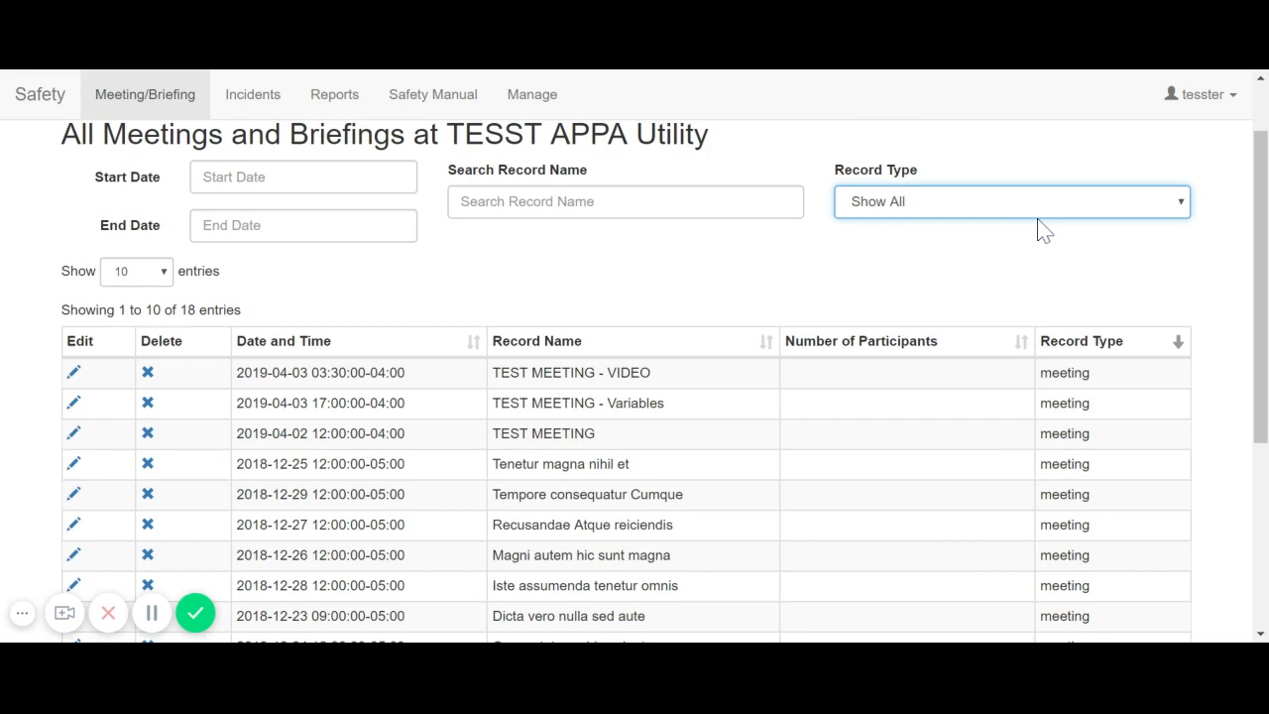
# - Filter the Record Type to briefings, then meetings, then back to Show All
pyautogui.click(1011, 202)
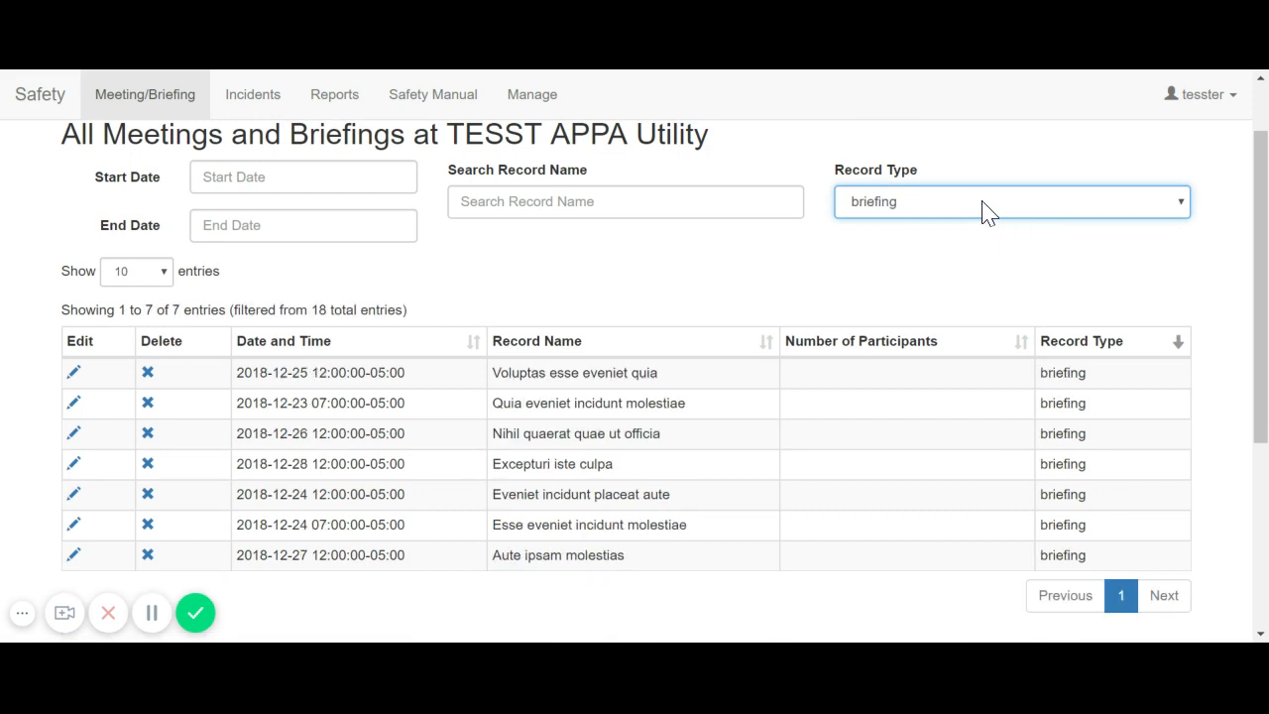
pyautogui.click(1010, 201)
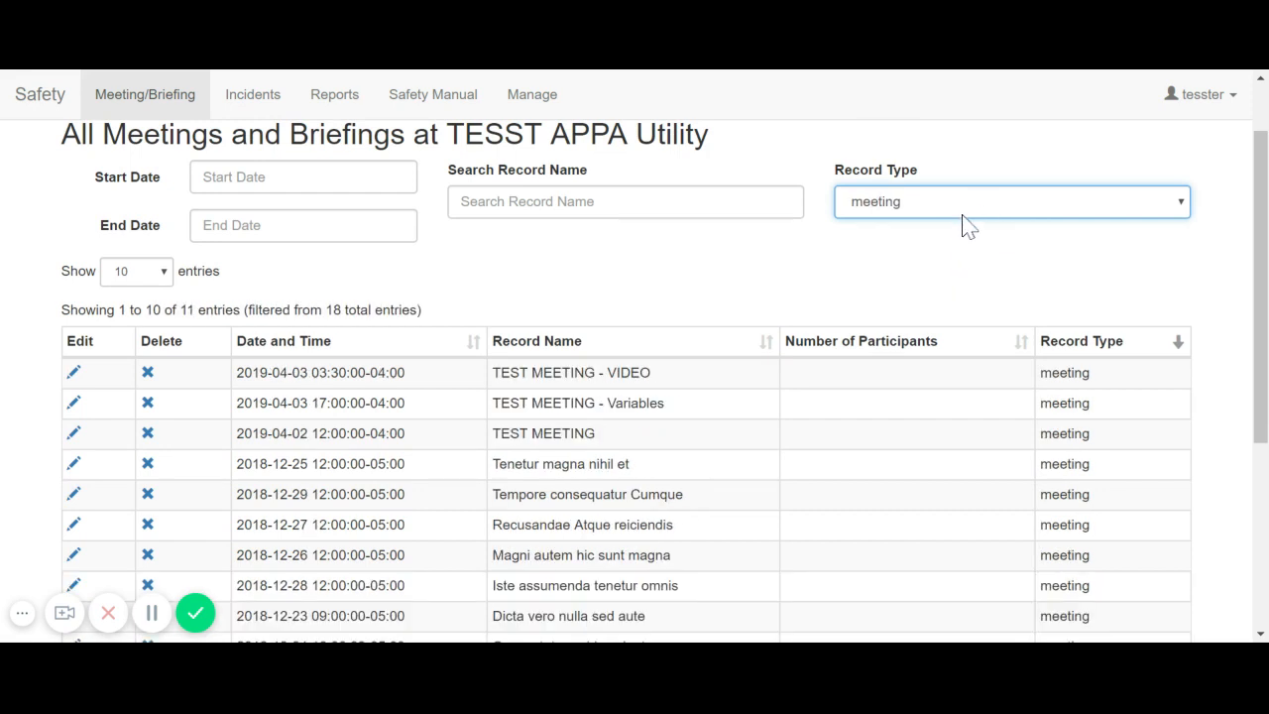
pyautogui.click(1011, 202)
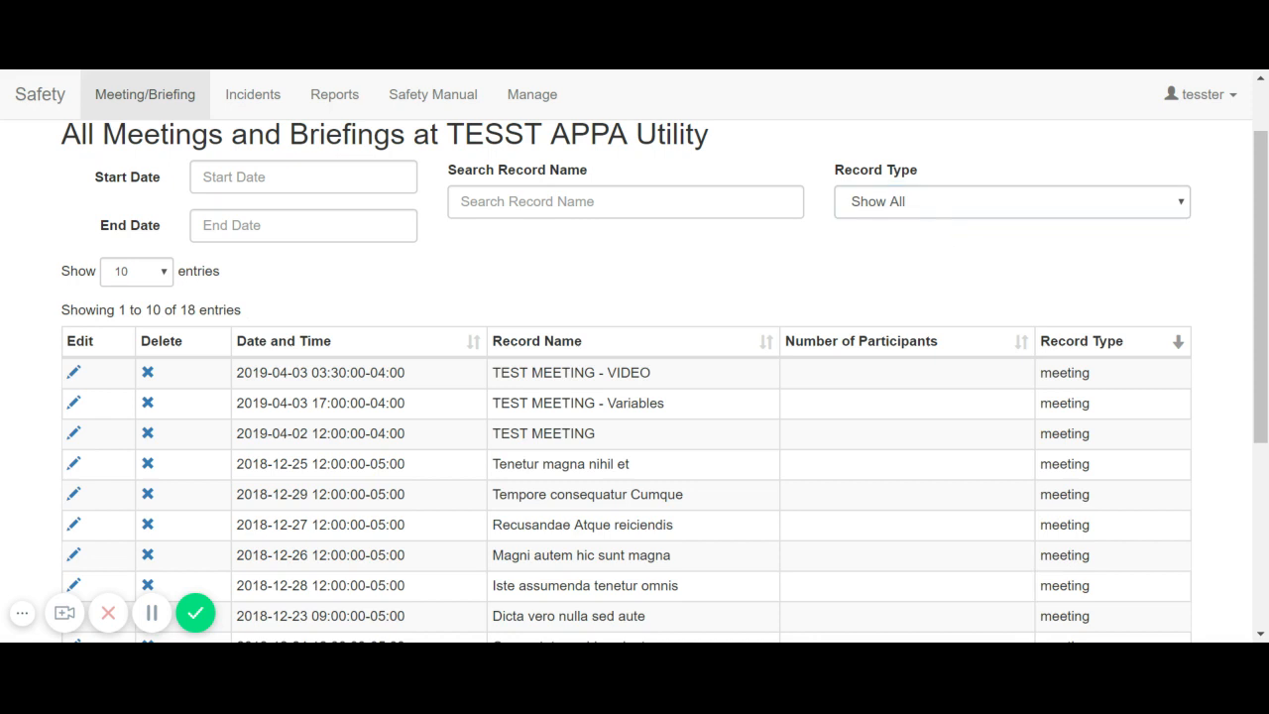
pyautogui.click(625, 202)
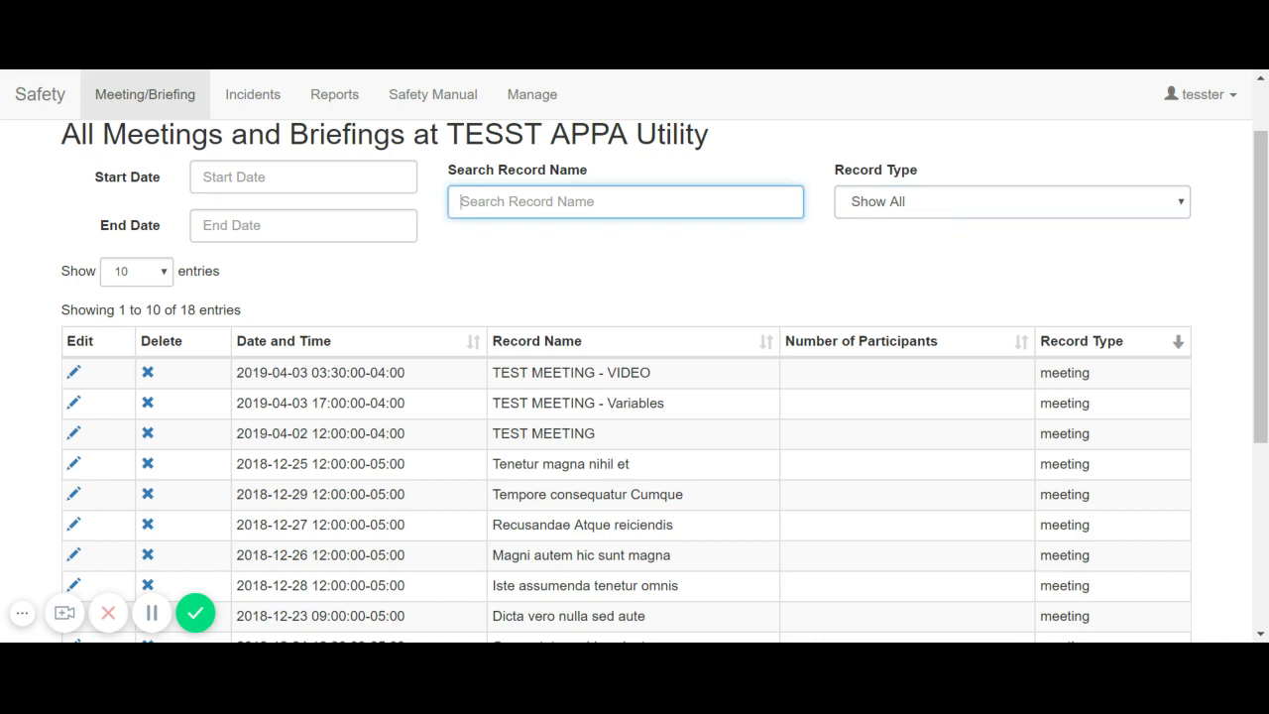
# - Search record names for 'TEST', then start a new briefing record
pyautogui.write('TEST')
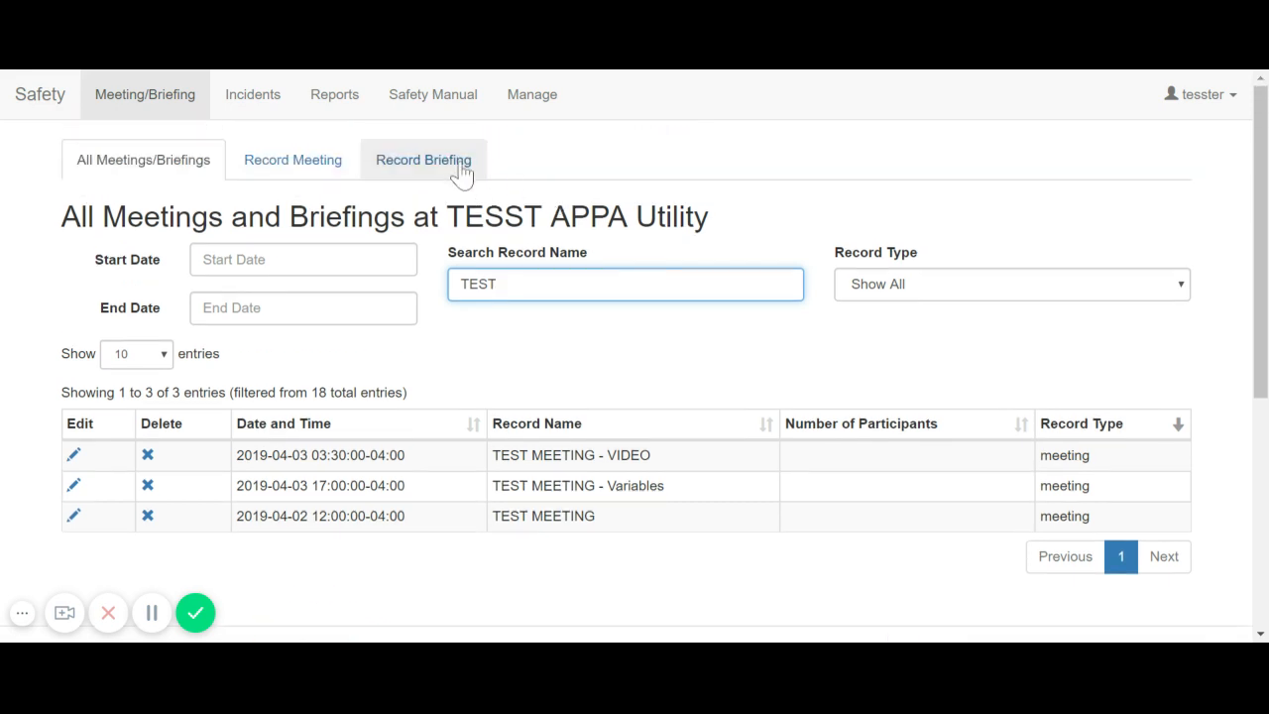
pyautogui.click(424, 160)
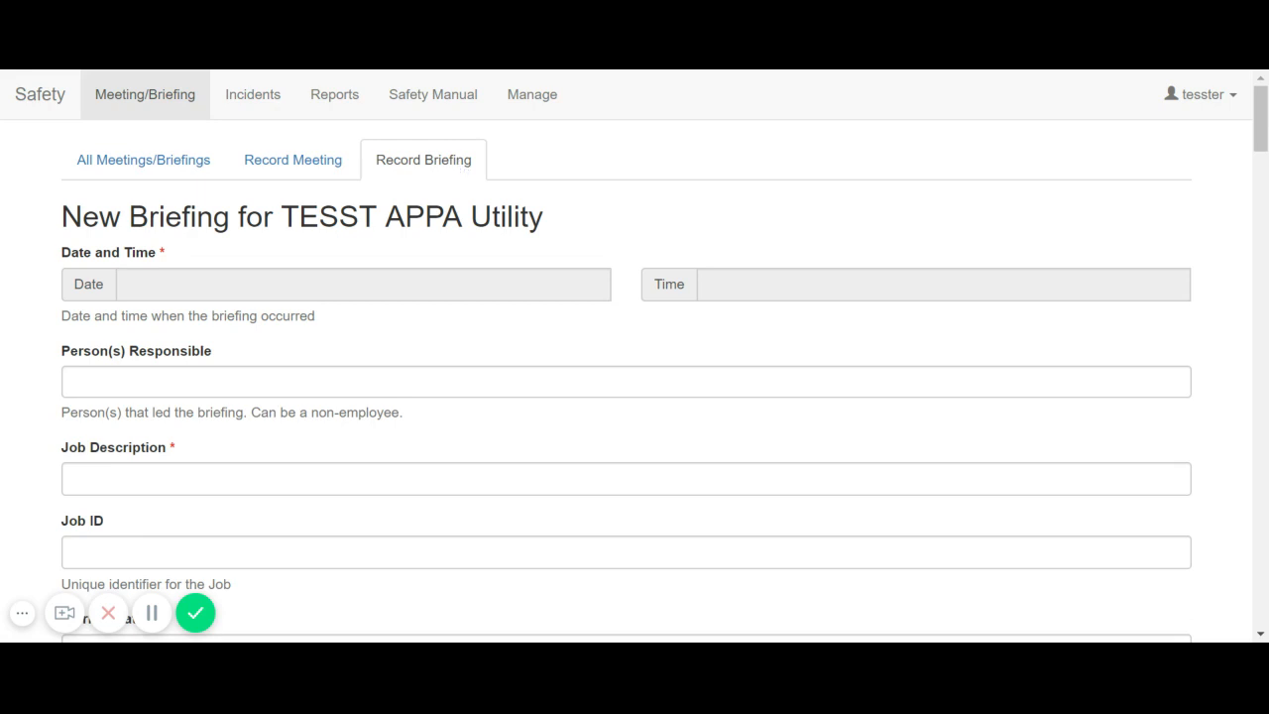
pyautogui.click(335, 284)
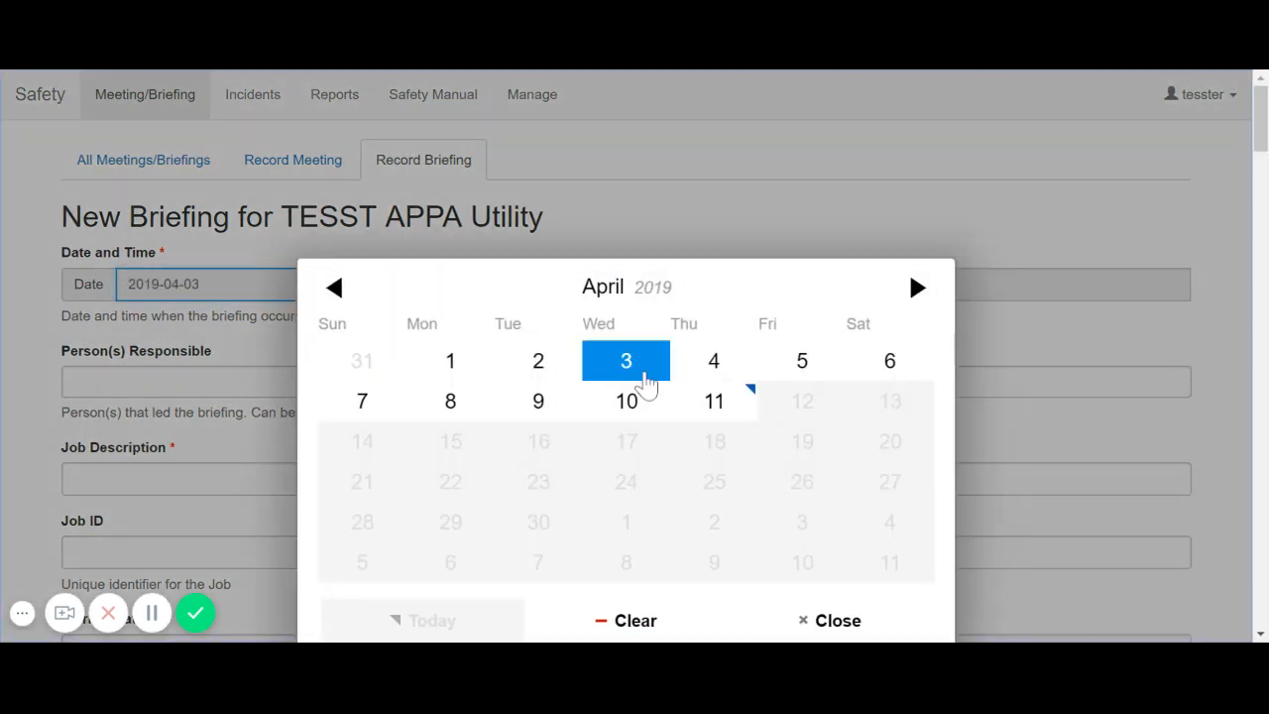
pyautogui.click(626, 360)
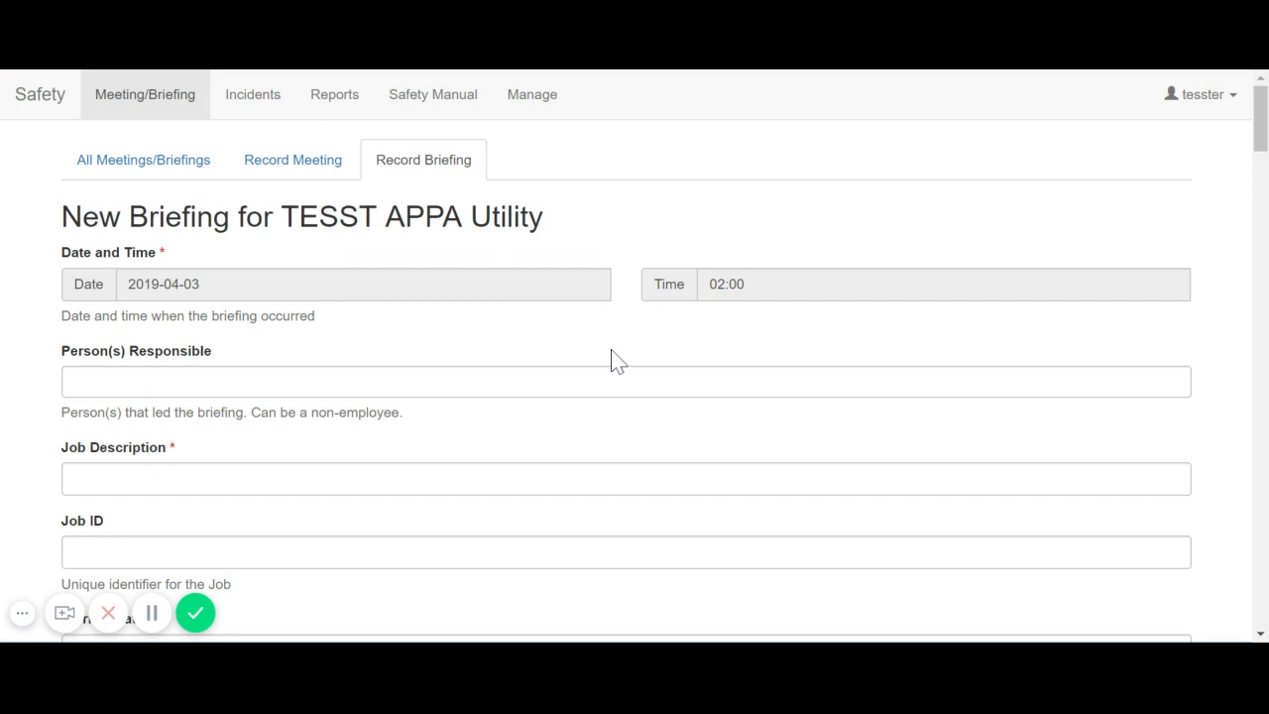
pyautogui.write('e')
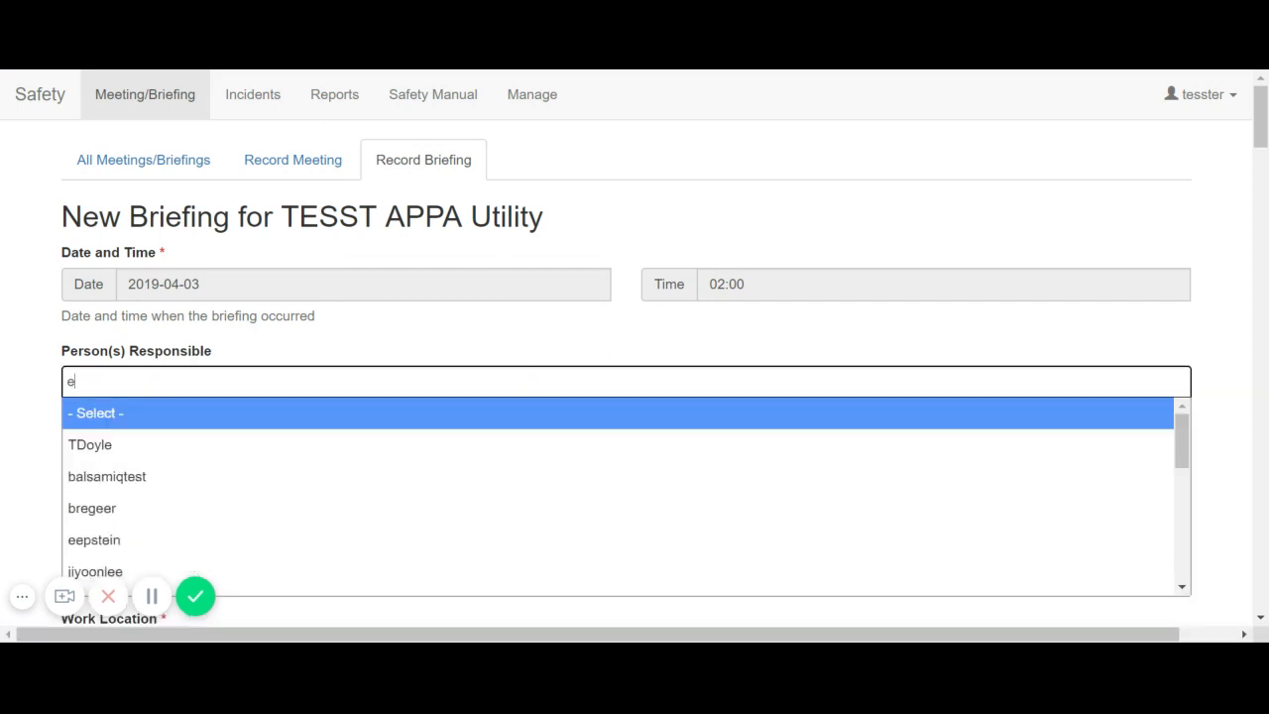
pyautogui.click(95, 539)
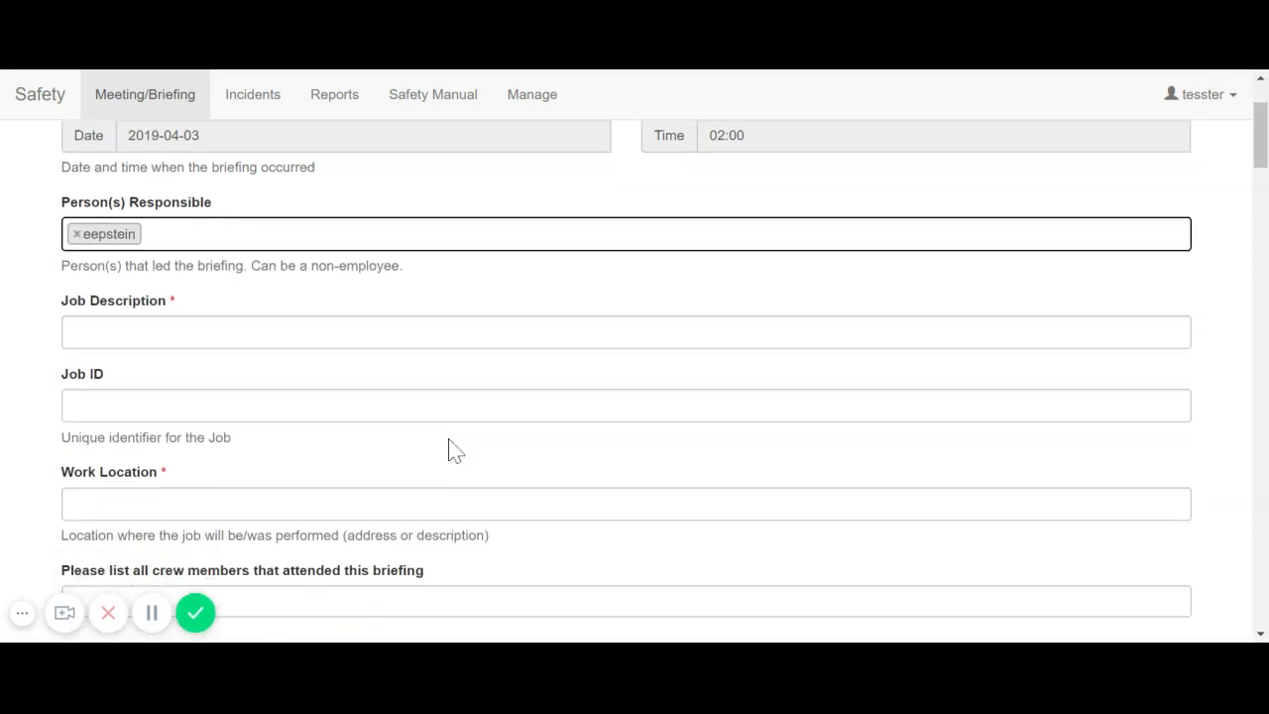
pyautogui.click(625, 405)
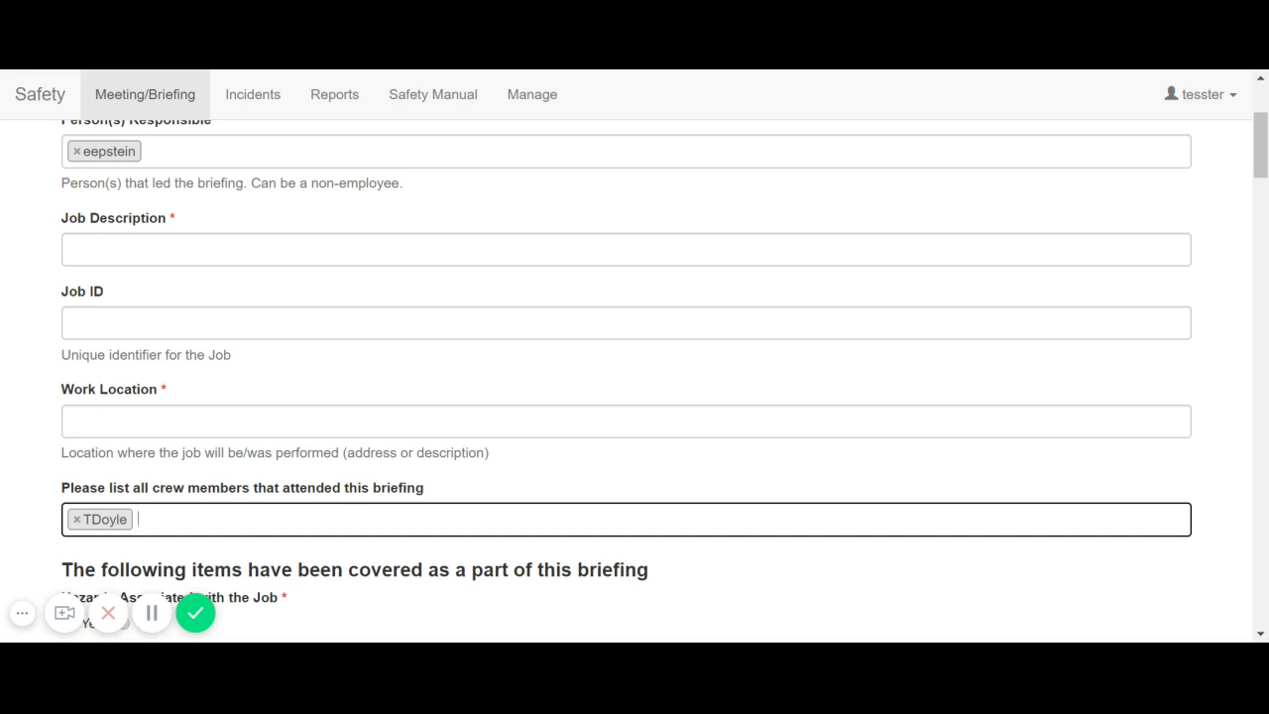
# - Enter work location 'Pole' and job description 'Briefing at Pole'
pyautogui.click(626, 420)
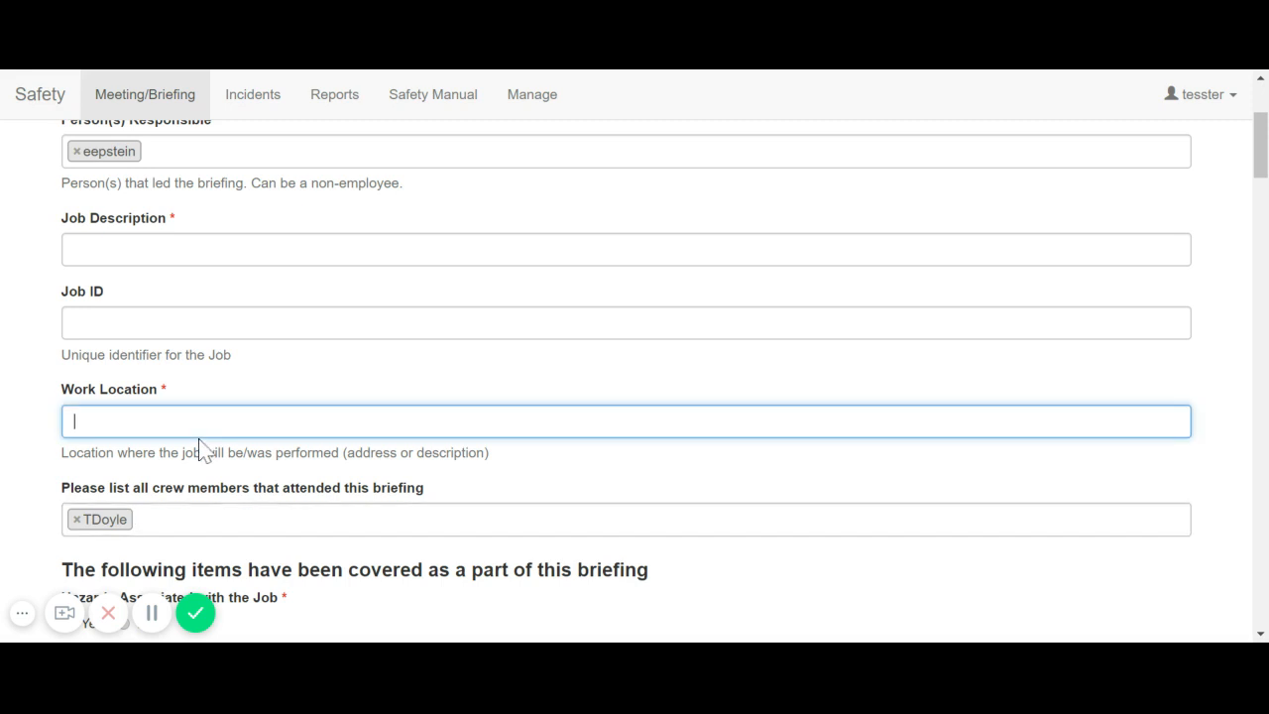
pyautogui.write('Pole')
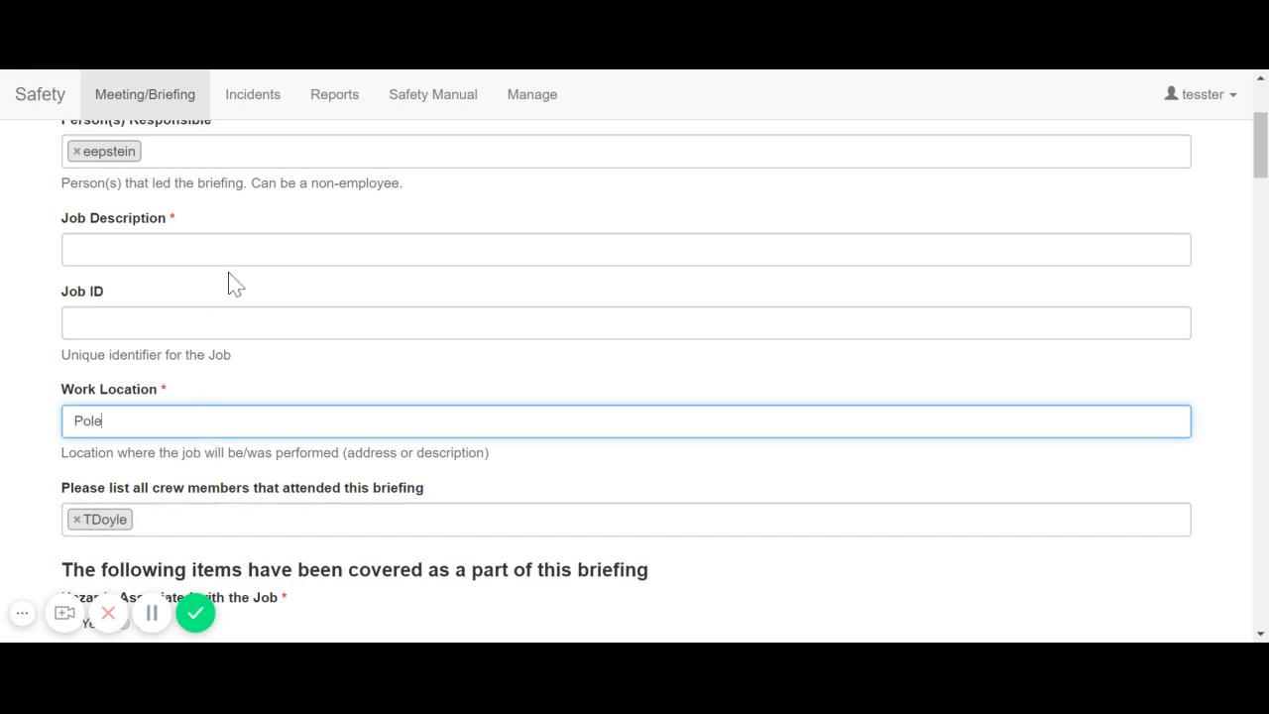
pyautogui.write('B')
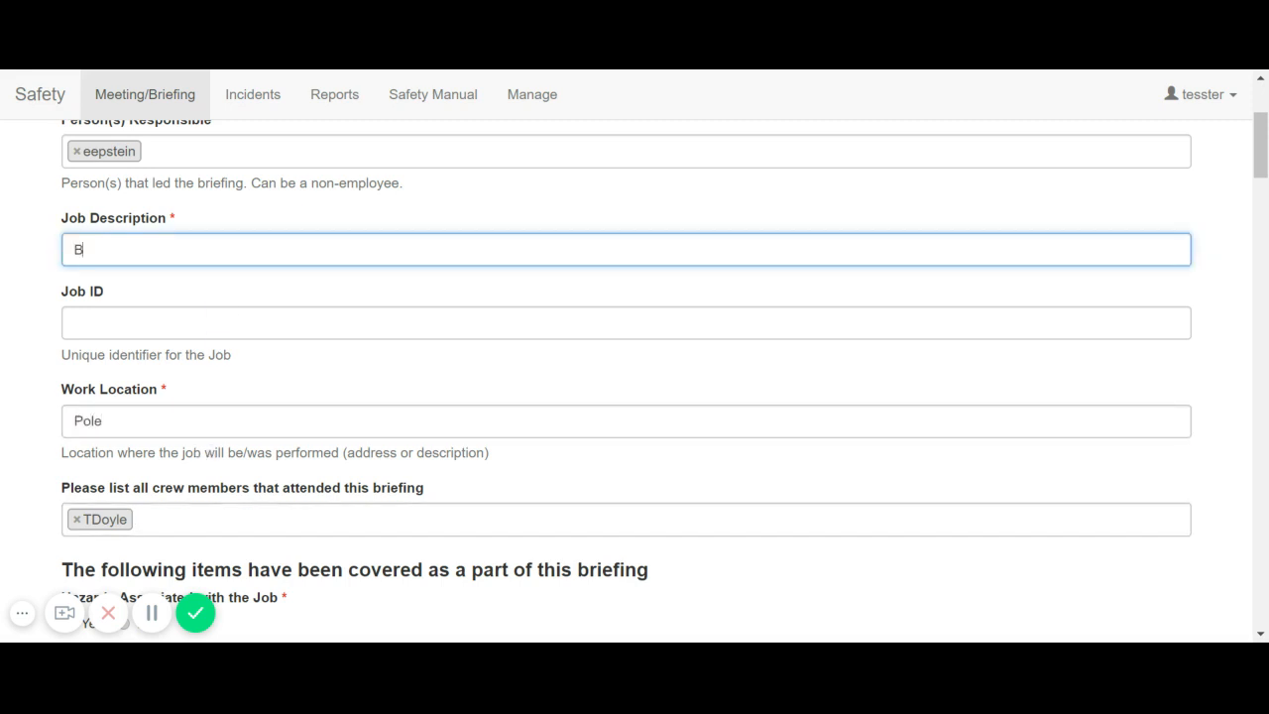
pyautogui.write('riefing at')
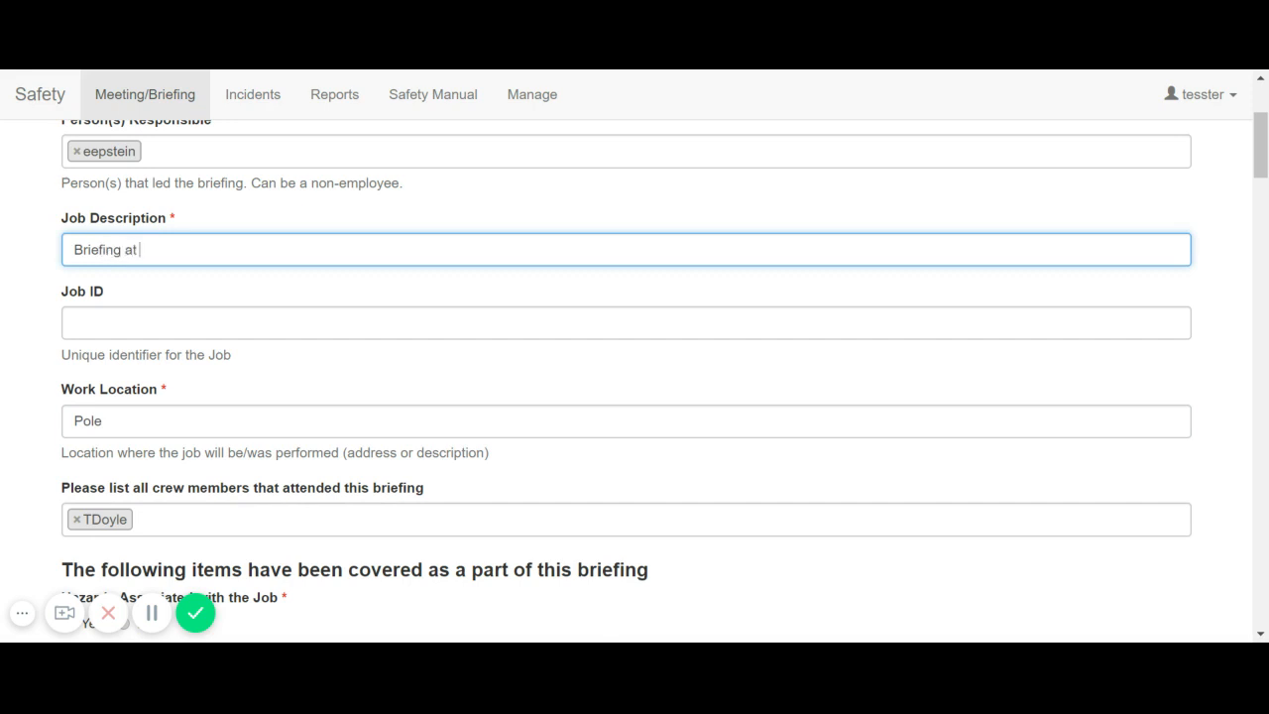
pyautogui.write('Pole')
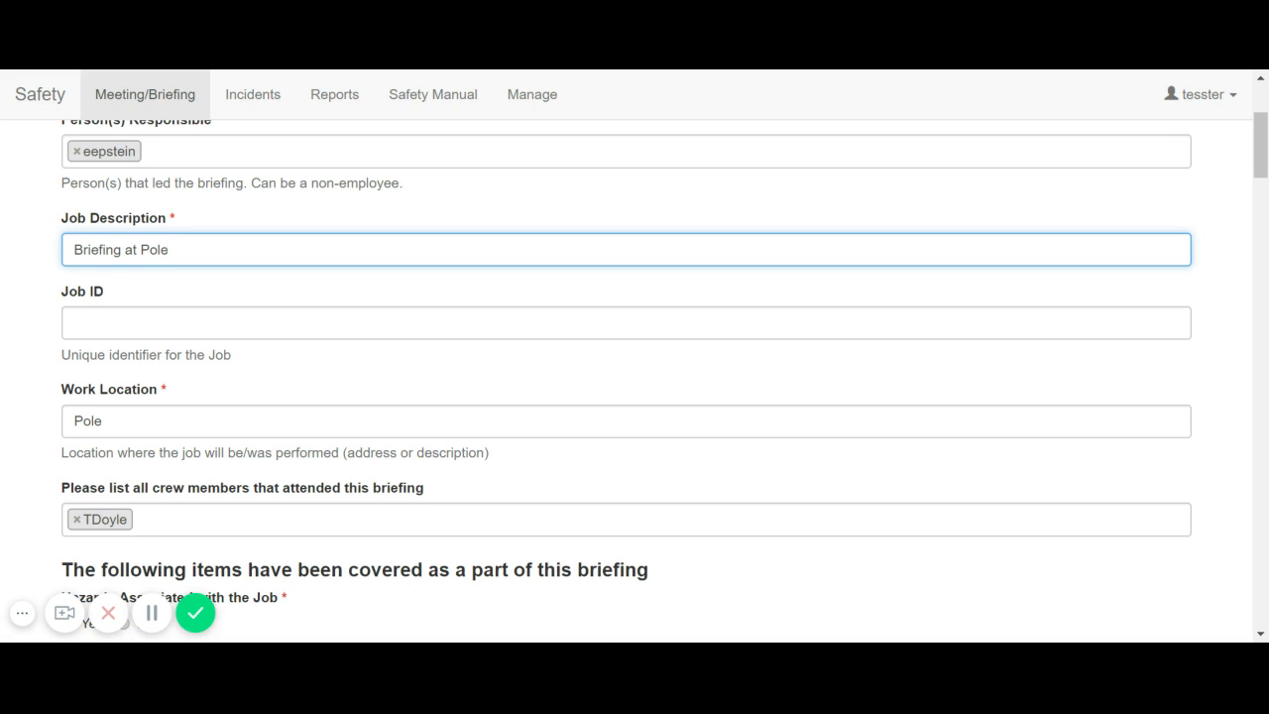
# - Mark work procedures and PPE as discussed, and energy source controls as not discussed
pyautogui.scroll(-3)
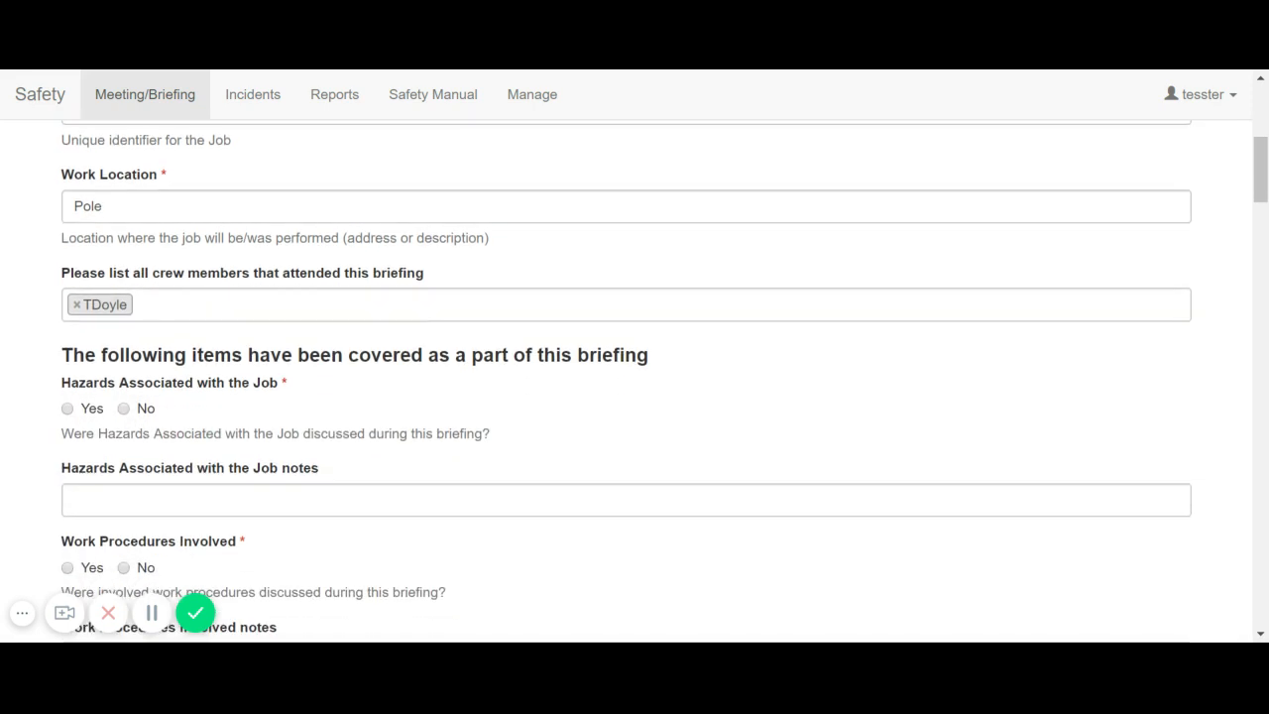
pyautogui.scroll(-3)
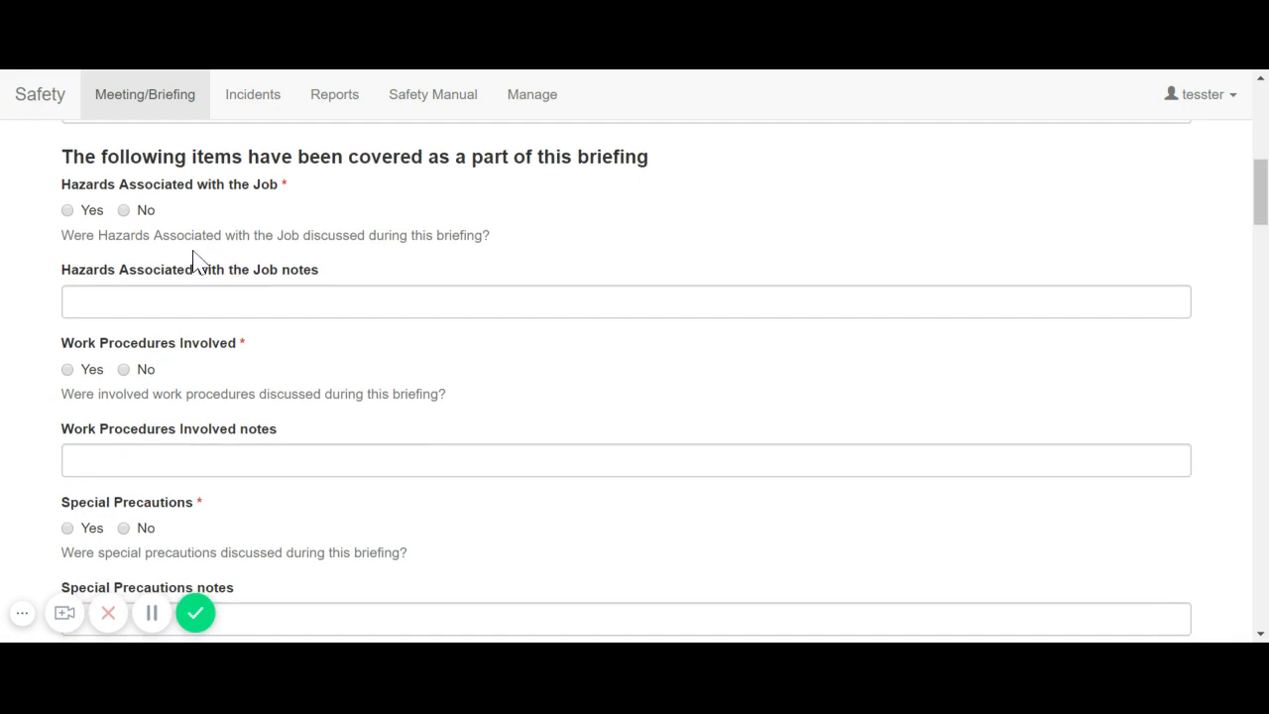
pyautogui.click(124, 209)
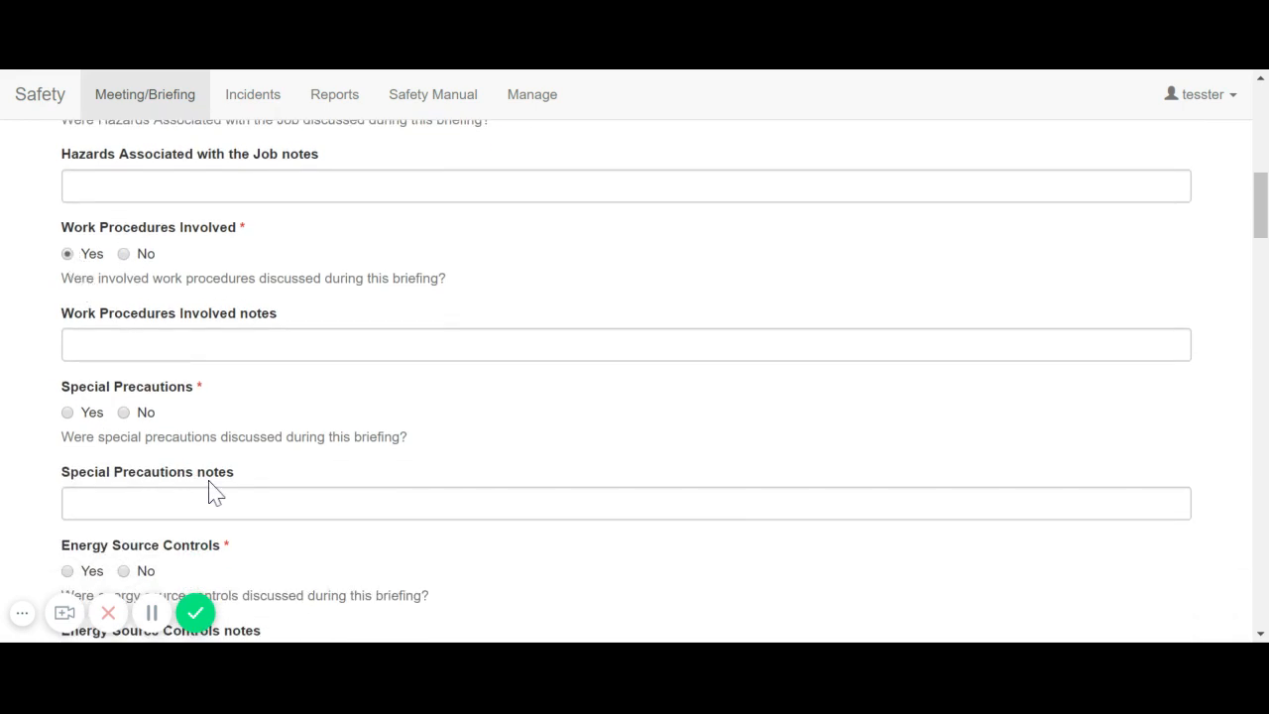
pyautogui.scroll(-3)
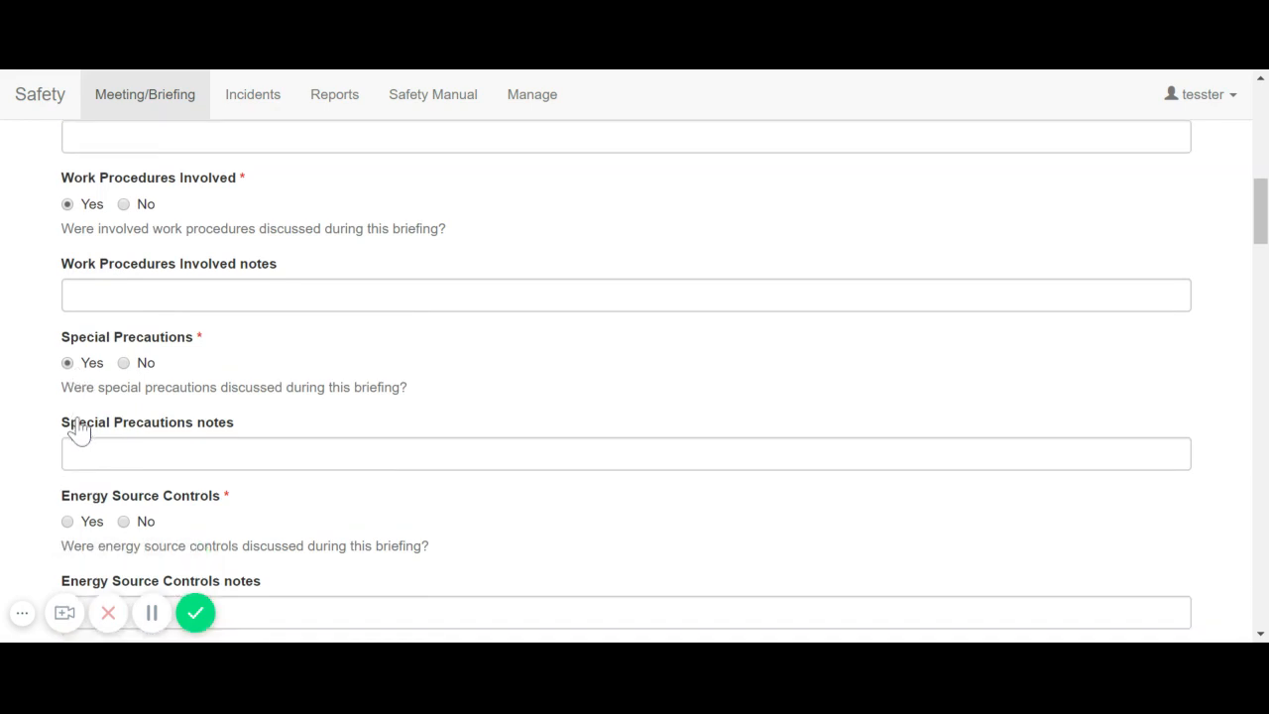
pyautogui.click(123, 500)
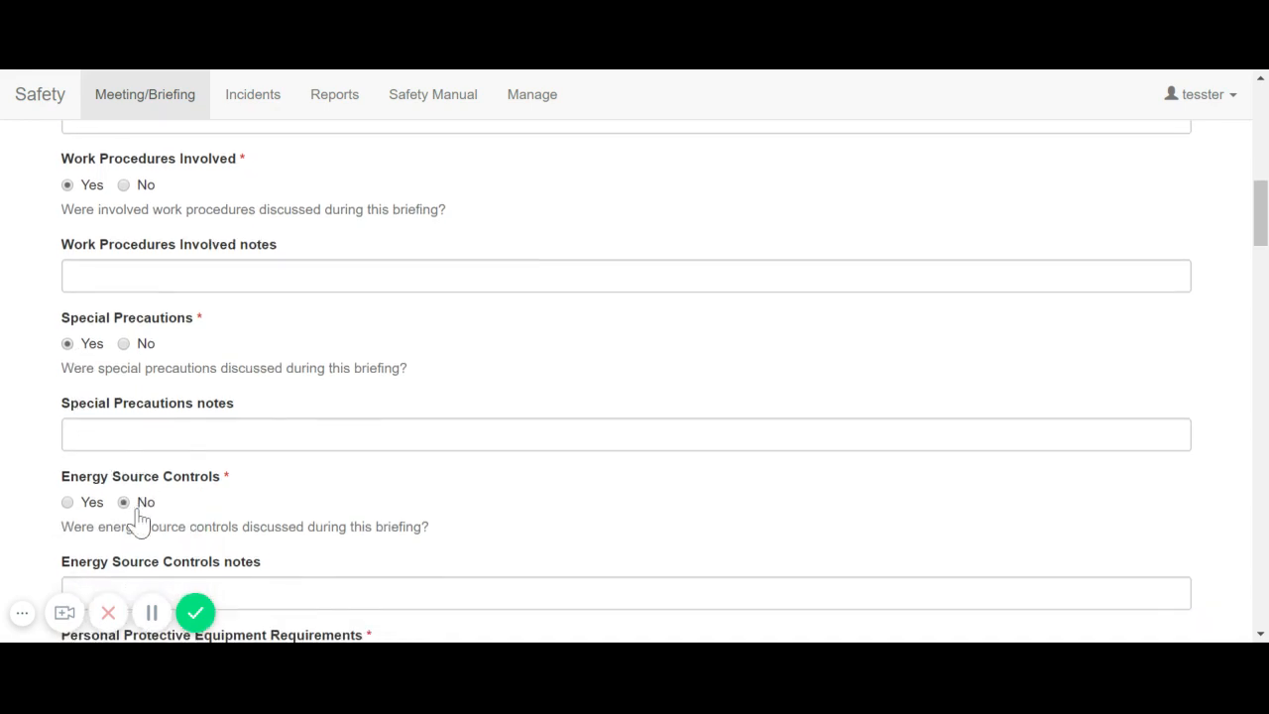
pyautogui.scroll(-3)
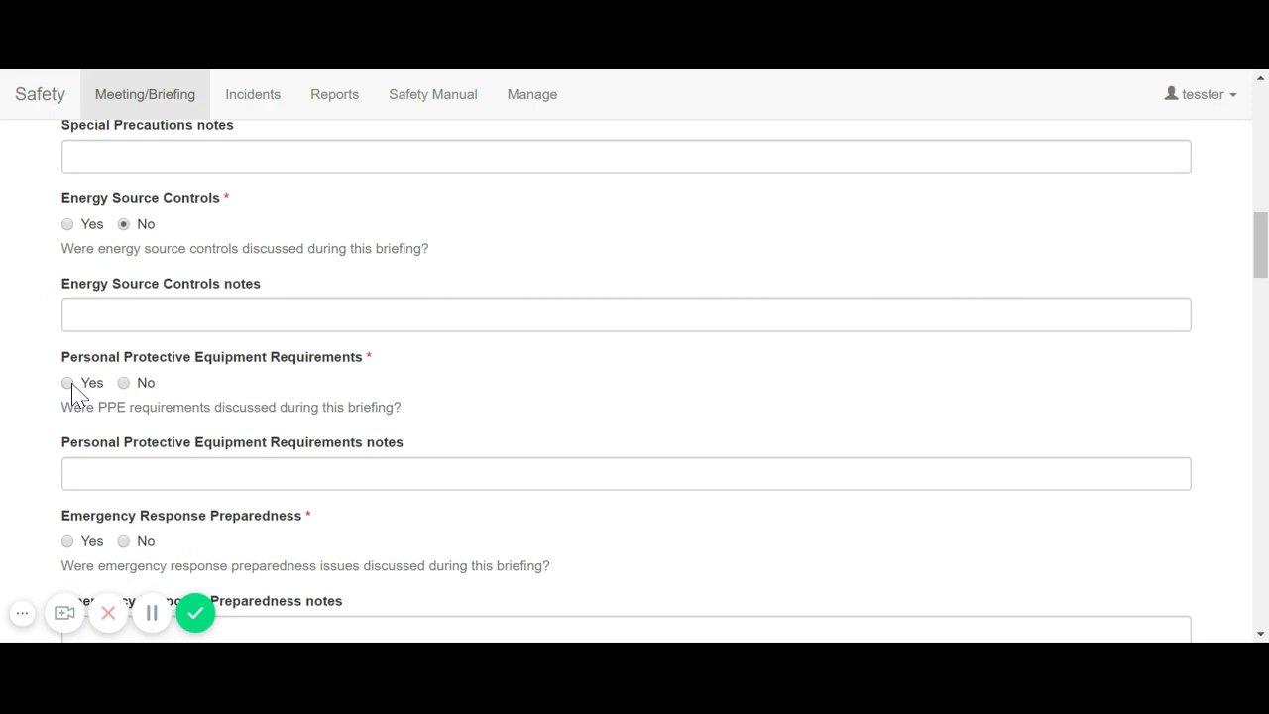
pyautogui.click(66, 382)
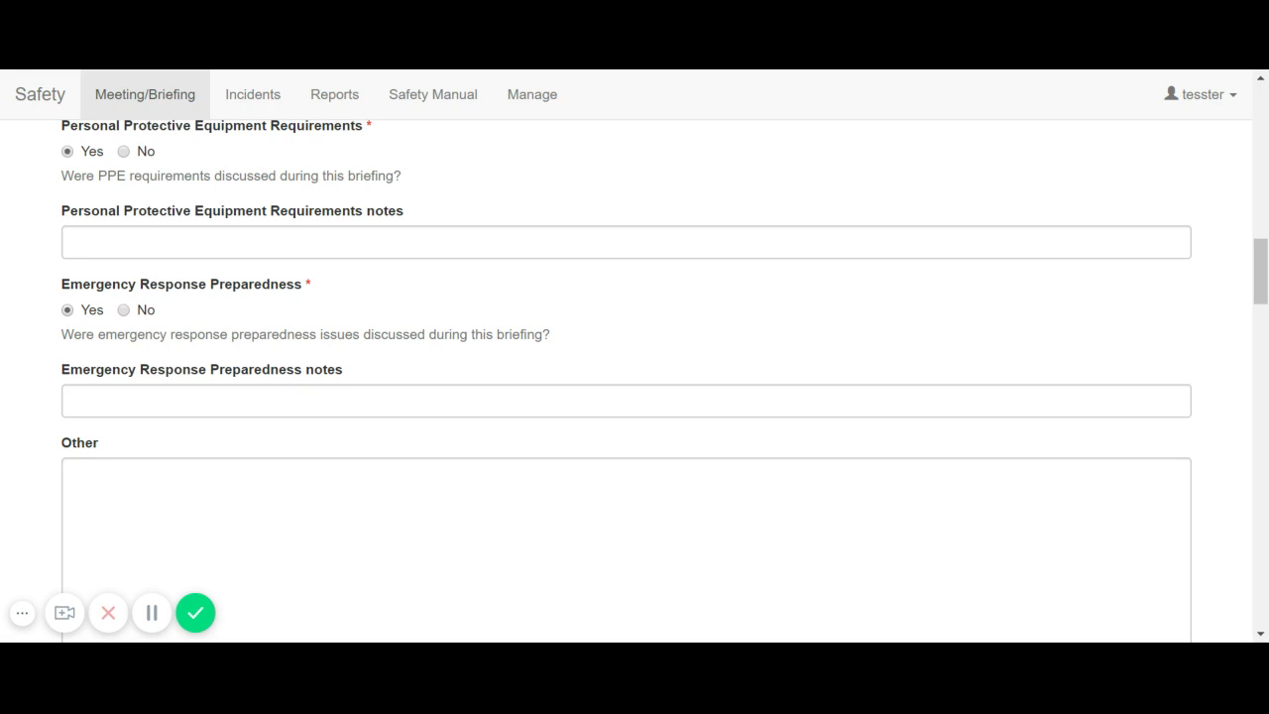
# - Tick Hearing protection in the briefing's PPE checklist
pyautogui.scroll(-3)
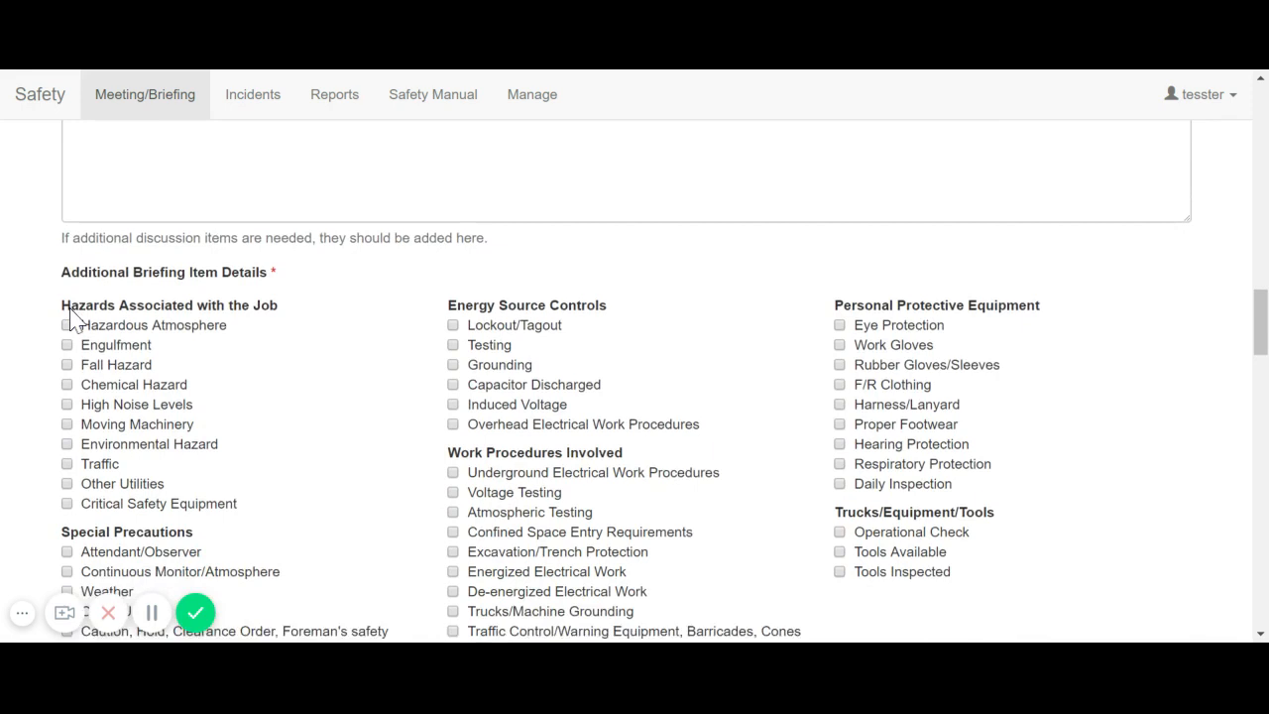
pyautogui.scroll(-3)
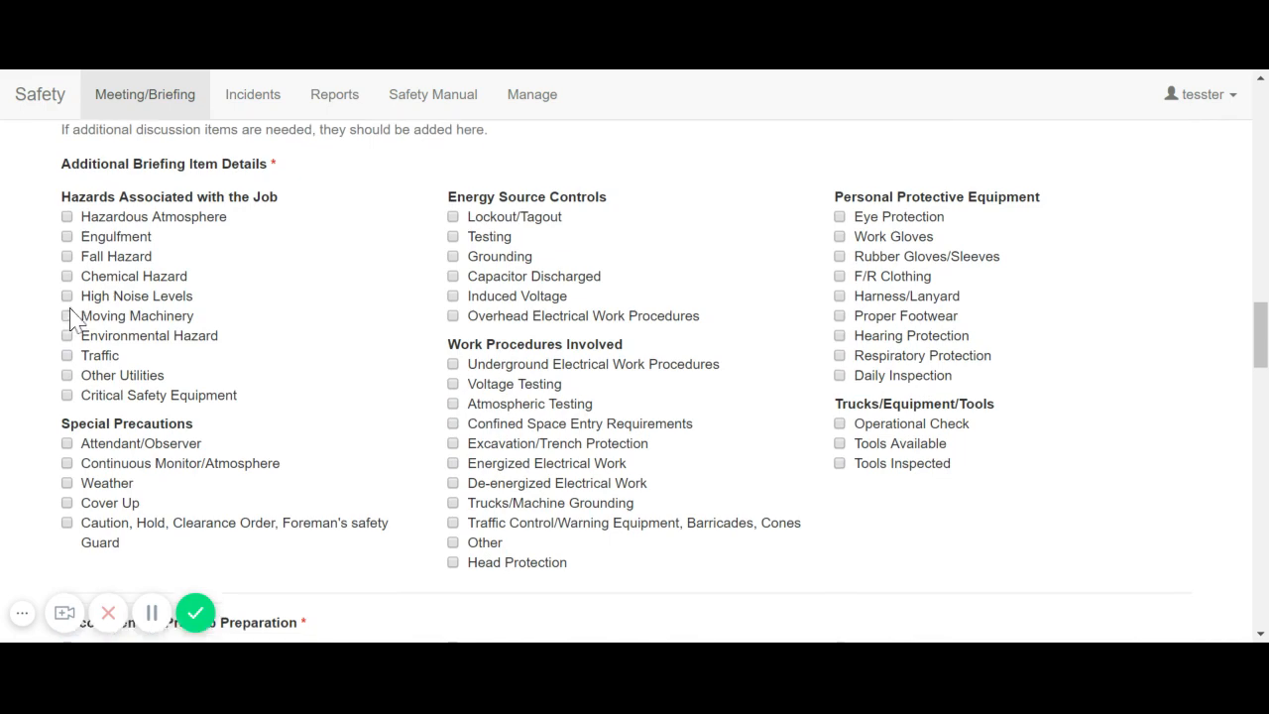
pyautogui.scroll(-3)
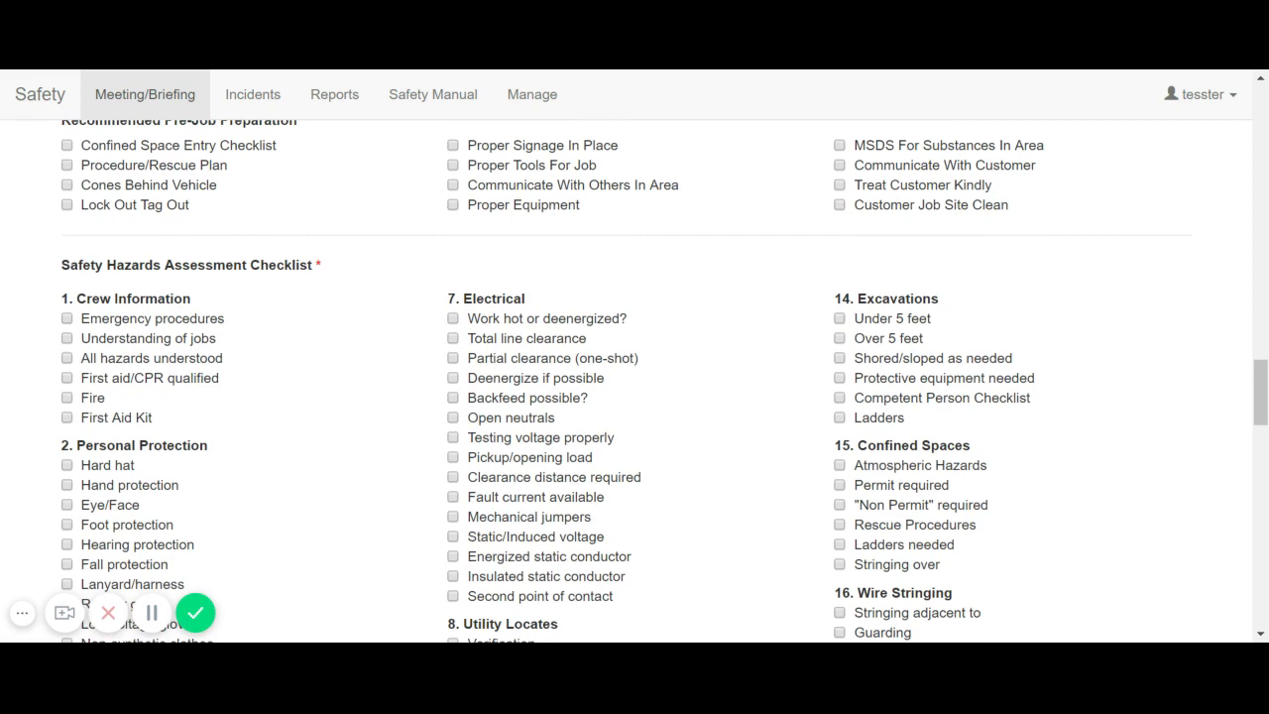
pyautogui.scroll(-3)
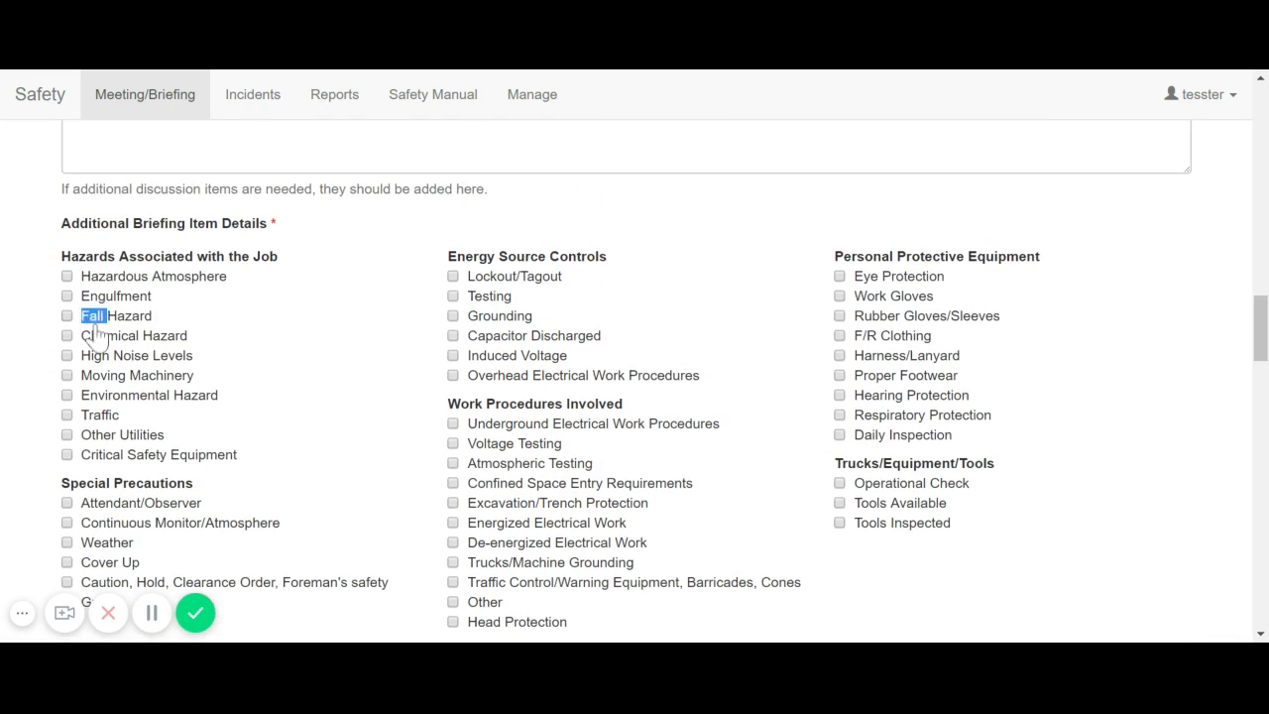
pyautogui.click(66, 355)
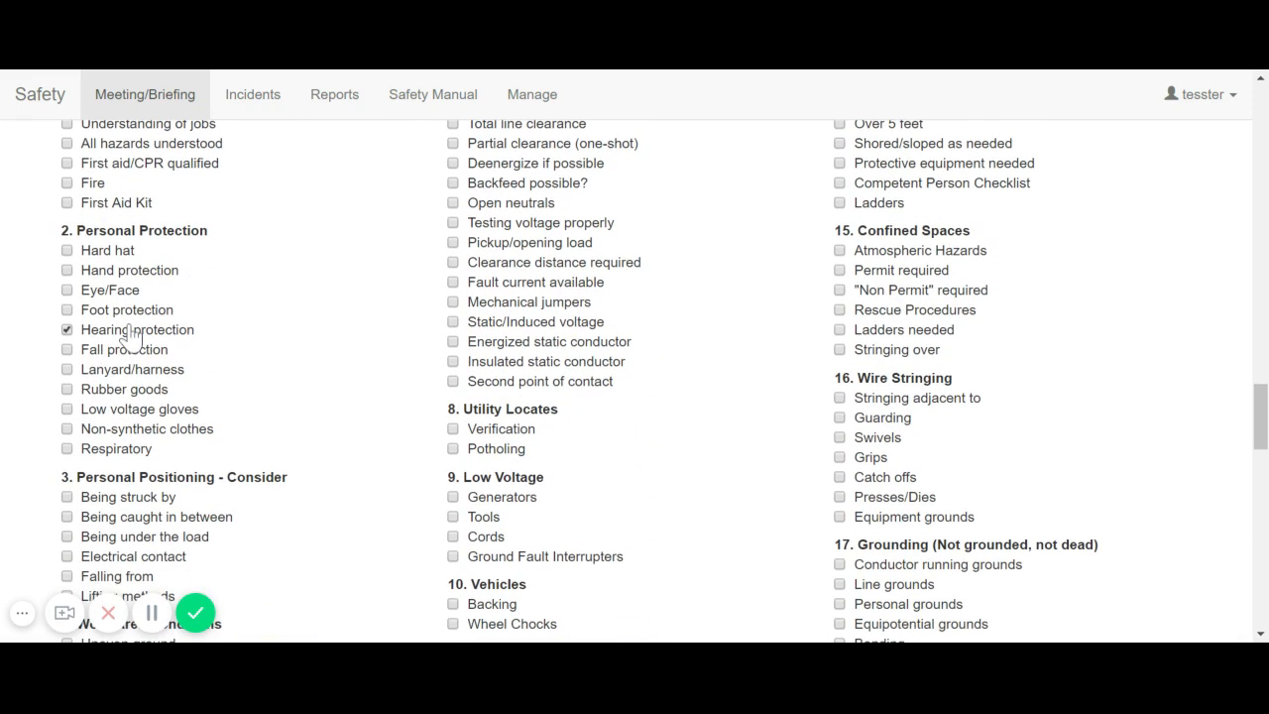
# - Save the new briefing so it appears in the meetings and briefings list
pyautogui.scroll(-3)
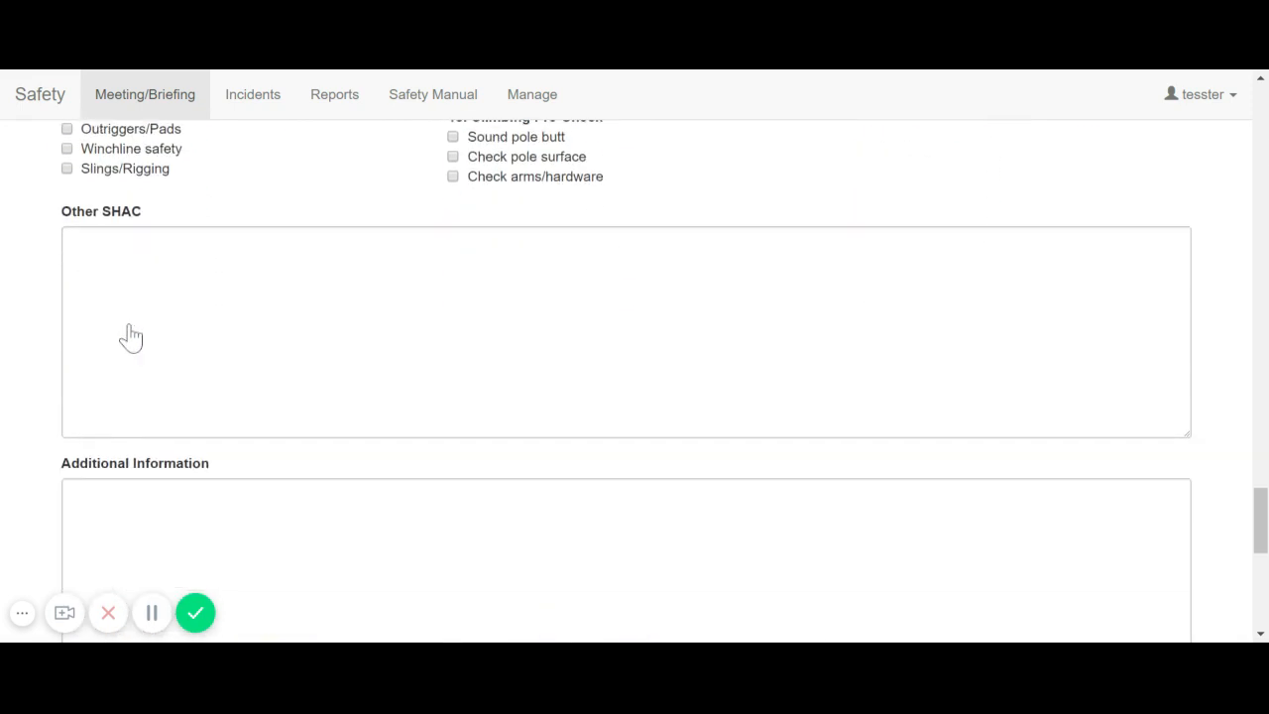
pyautogui.scroll(-3)
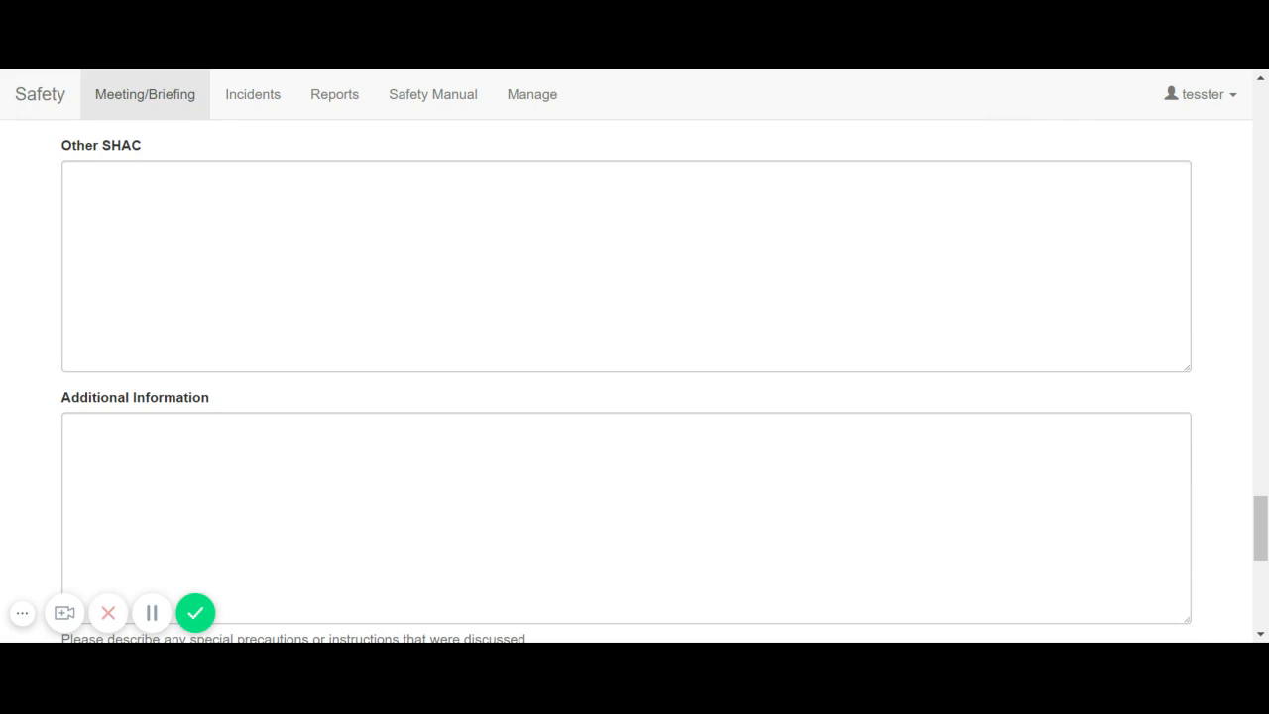
pyautogui.scroll(-3)
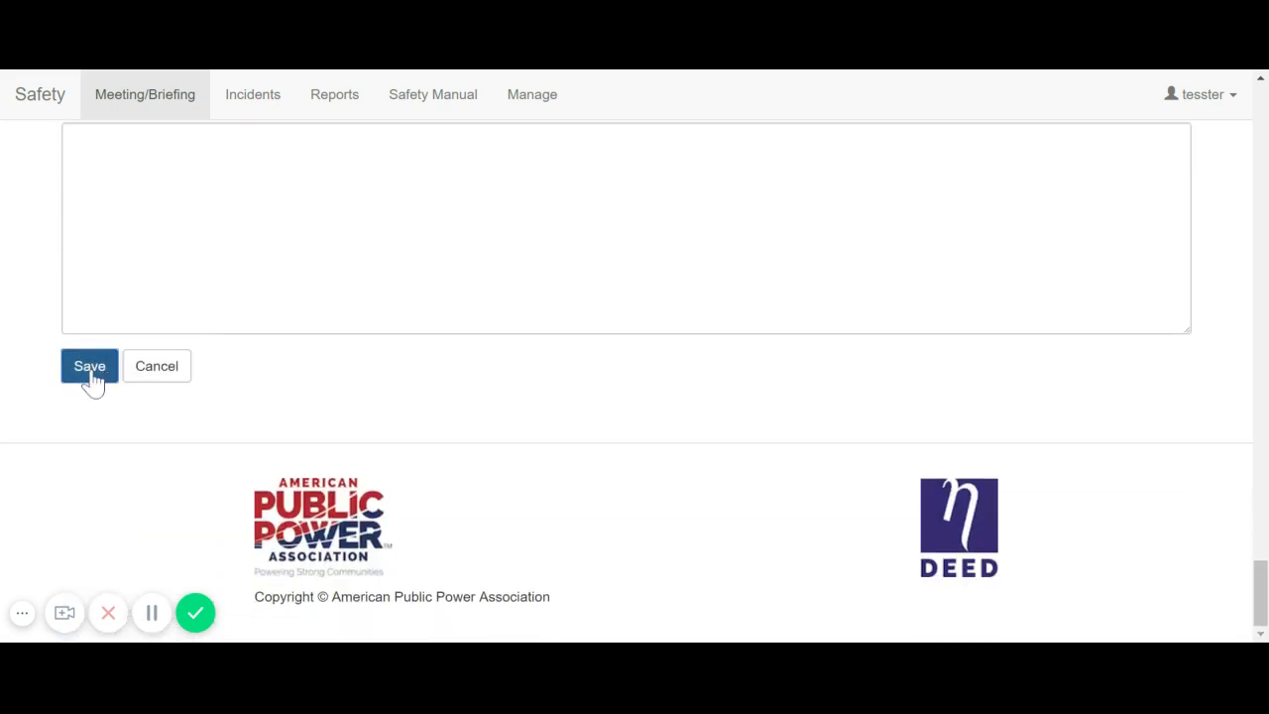
pyautogui.click(89, 366)
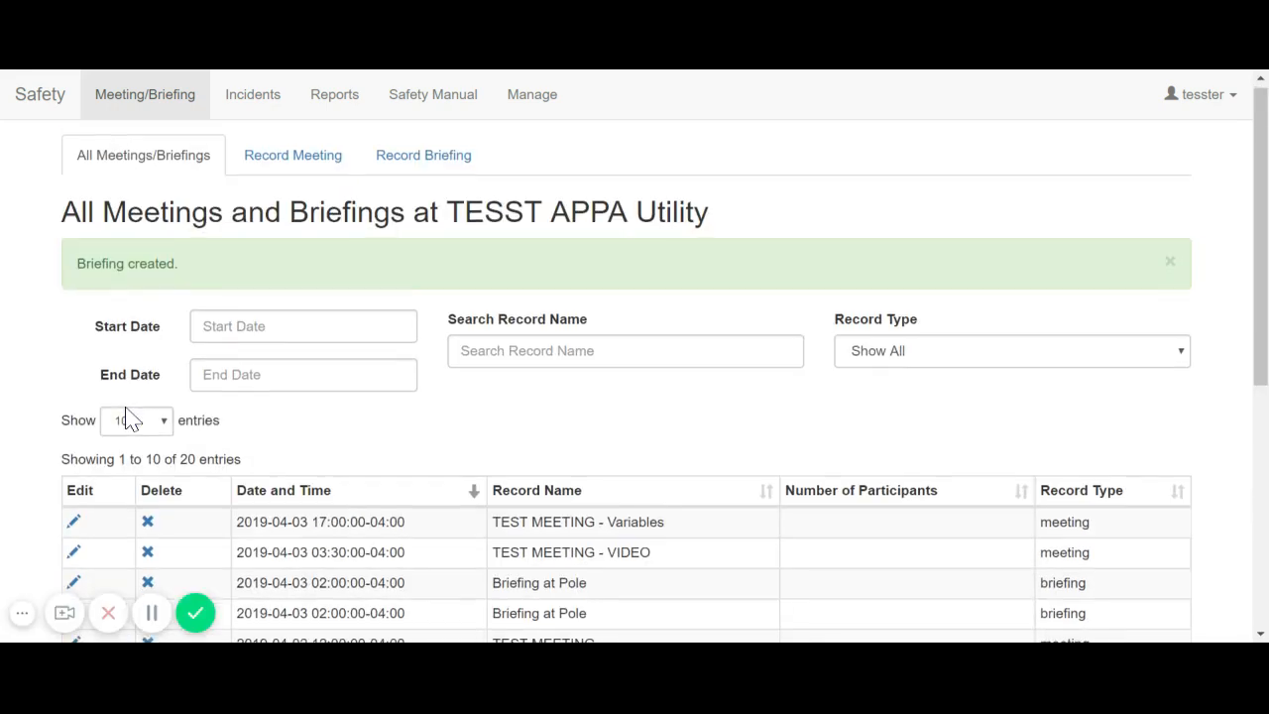
pyautogui.scroll(-3)
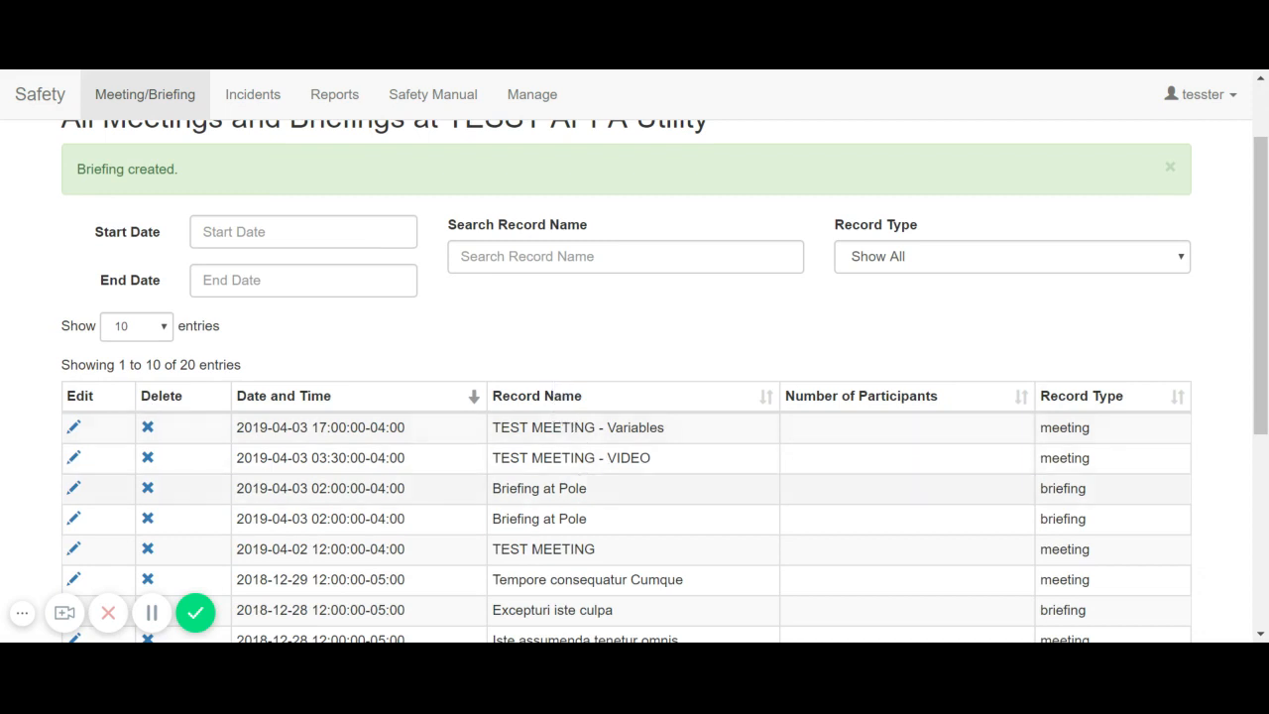
pyautogui.moveTo(74, 495)
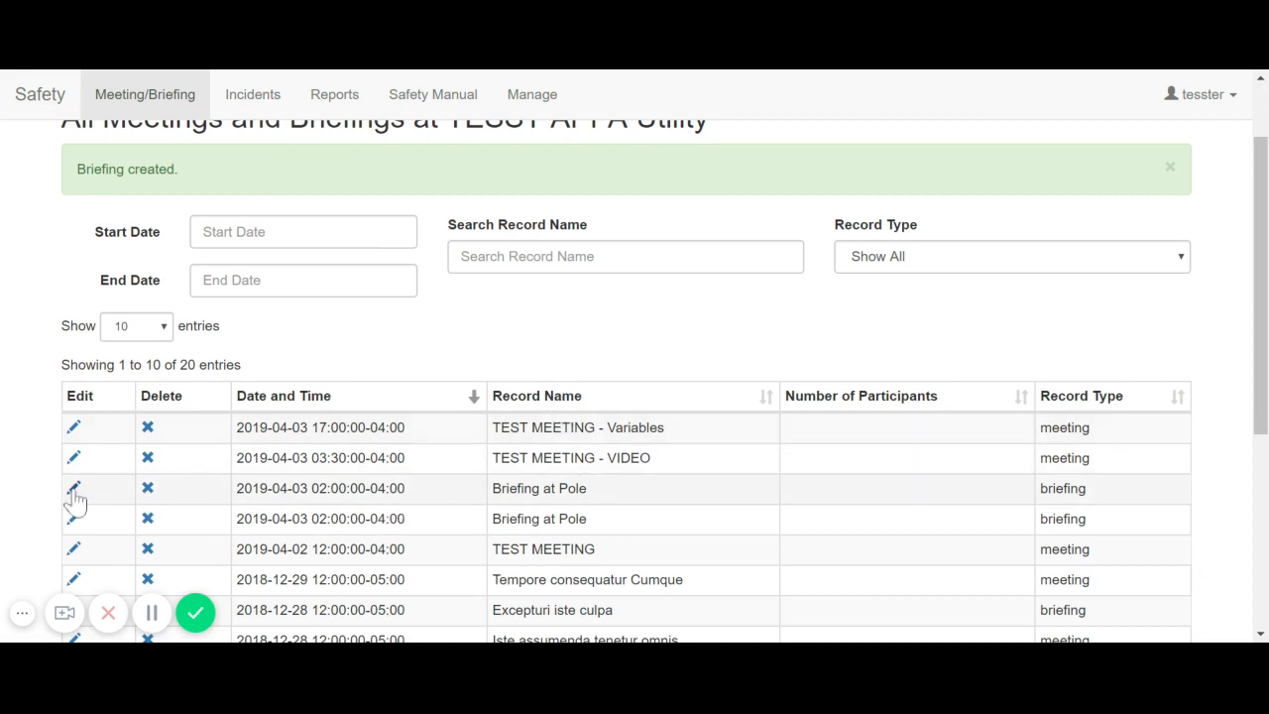
# - Edit the Briefing at Pole row to view its saved details
pyautogui.click(73, 488)
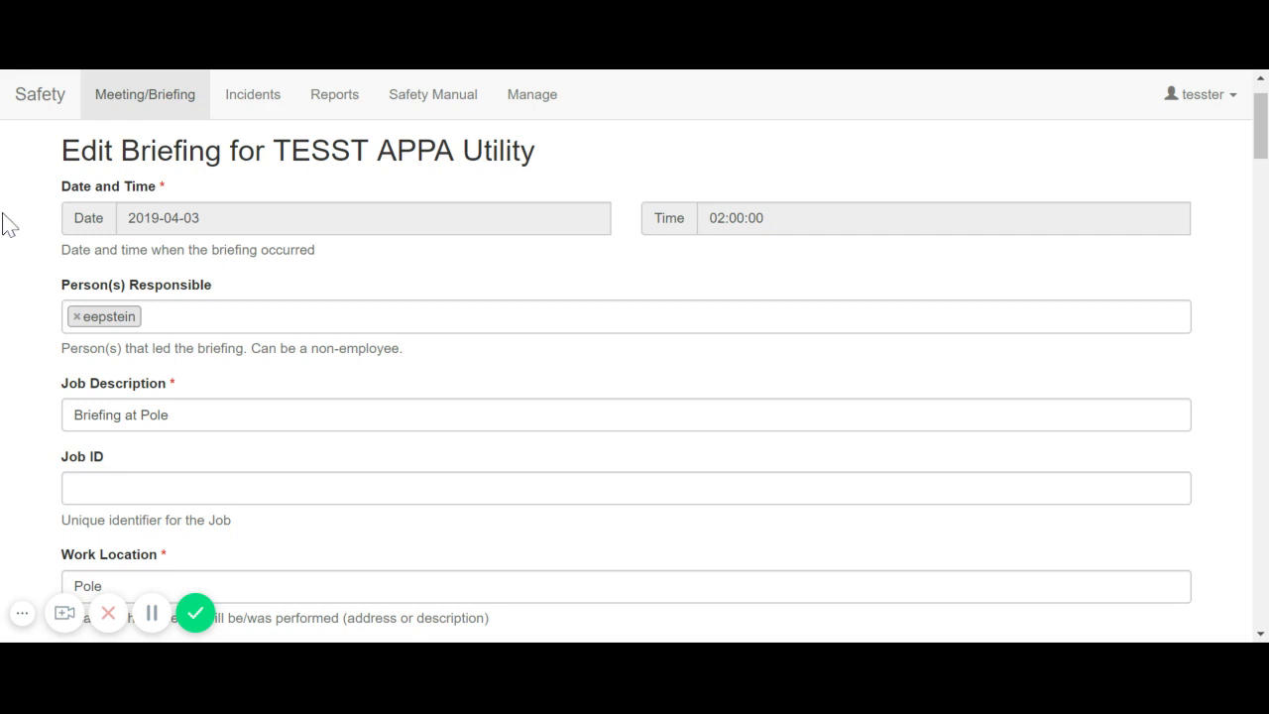
pyautogui.moveTo(39, 94)
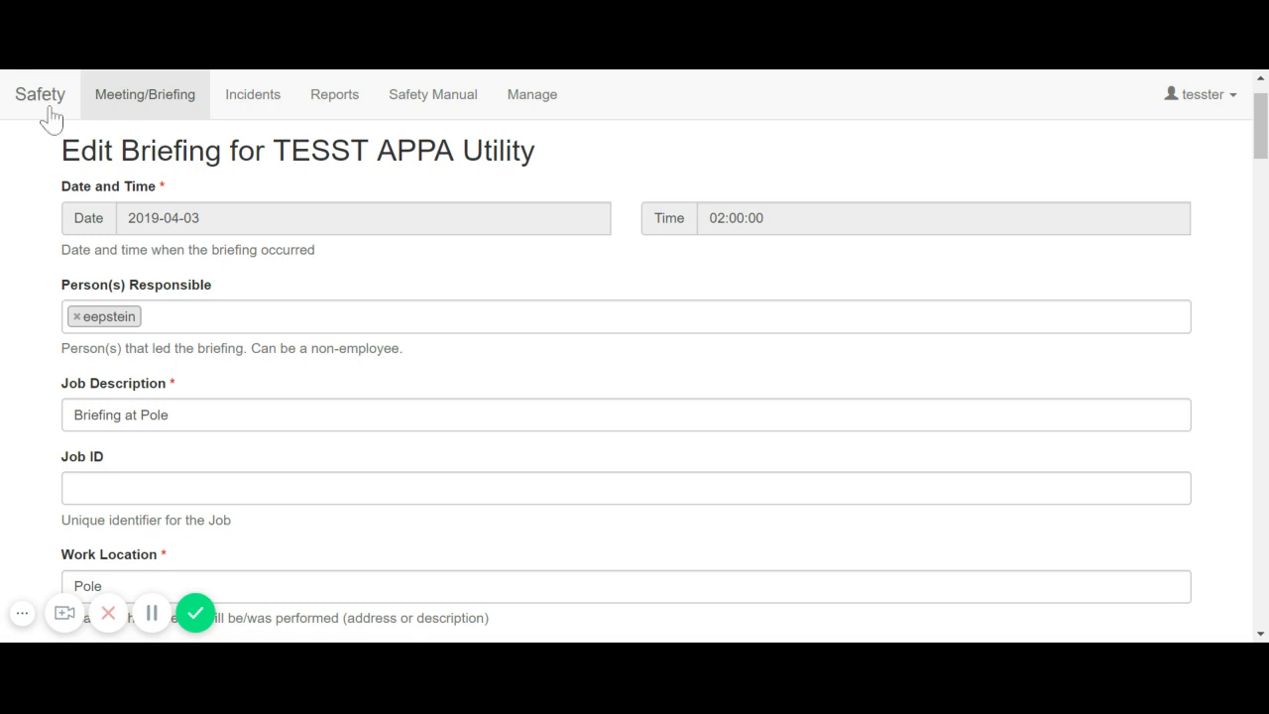
pyautogui.moveTo(145, 131)
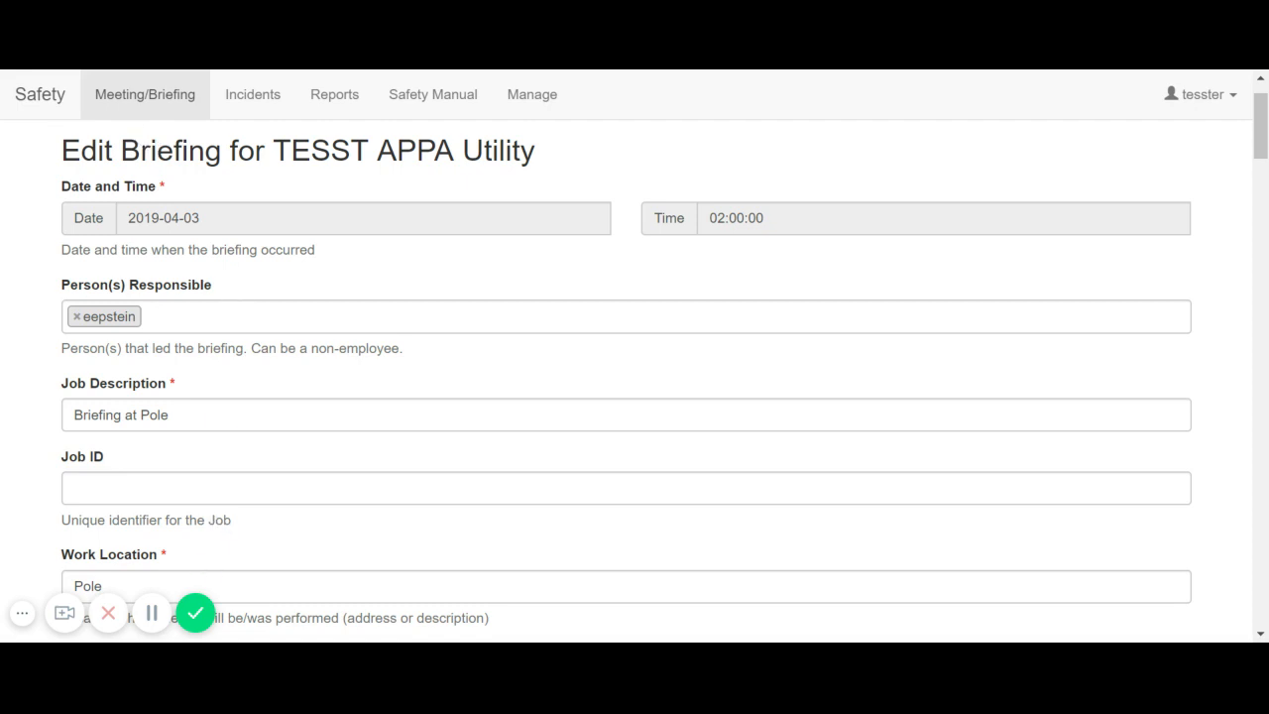
pyautogui.moveTo(195, 612)
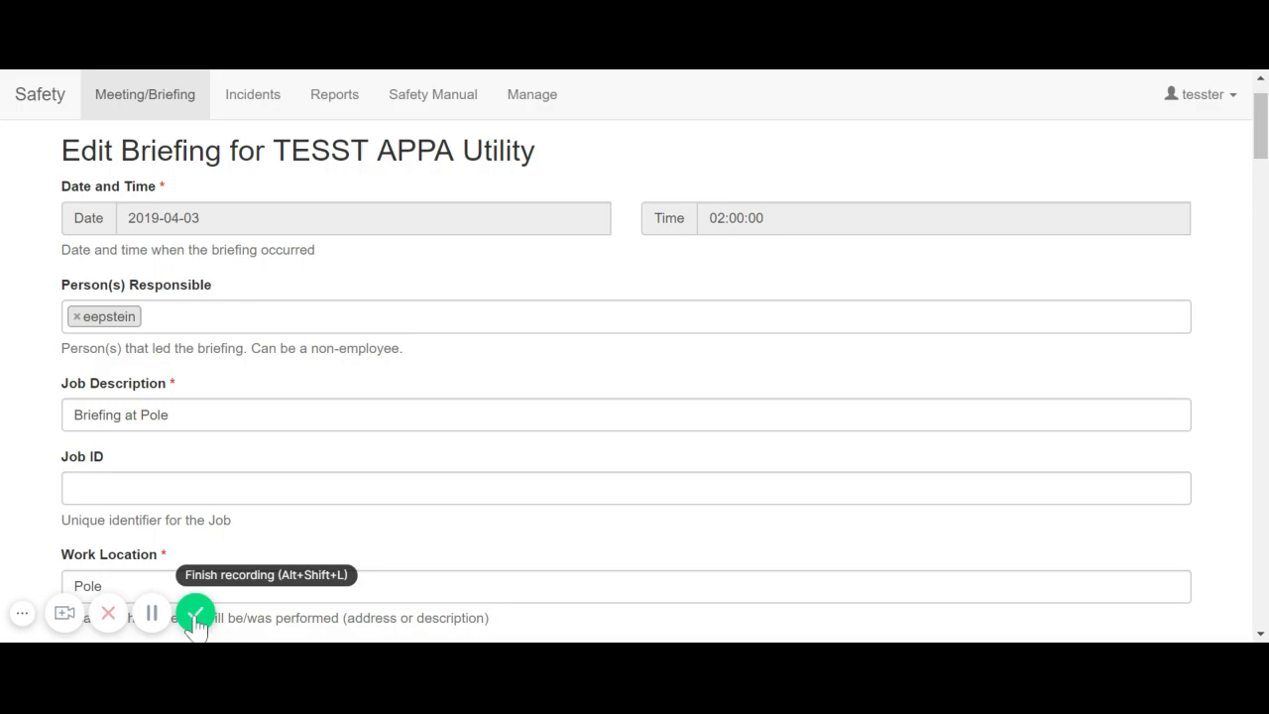